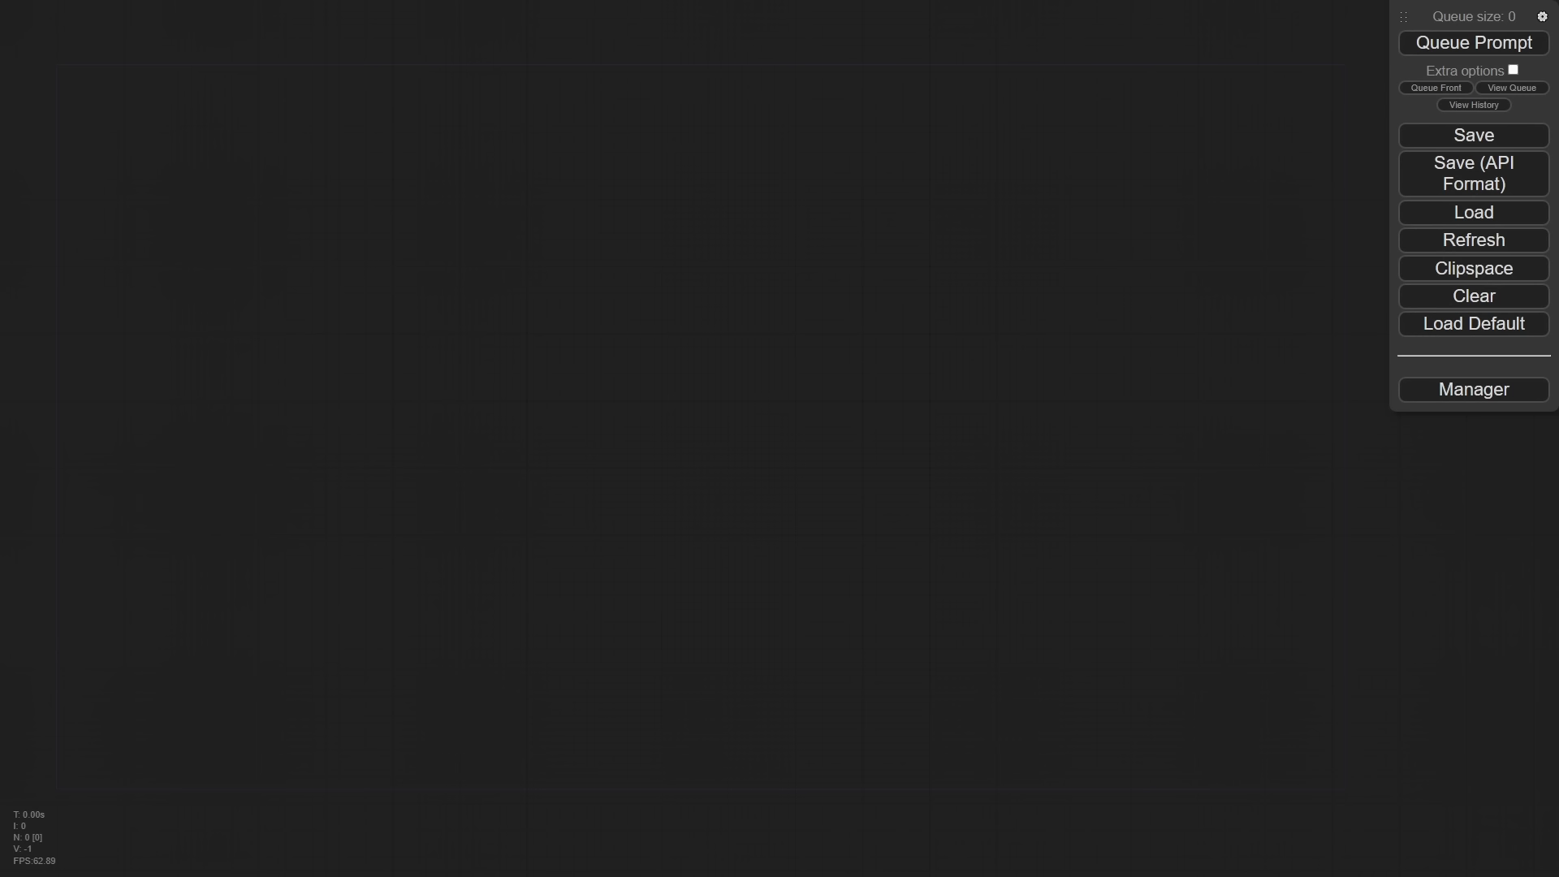
# Add Load Checkpoint nodes for sd_xl_base_1.0 and sd_xl_refiner_1.0, then bring up the Manager.
pyautogui.rightClick(477, 278)
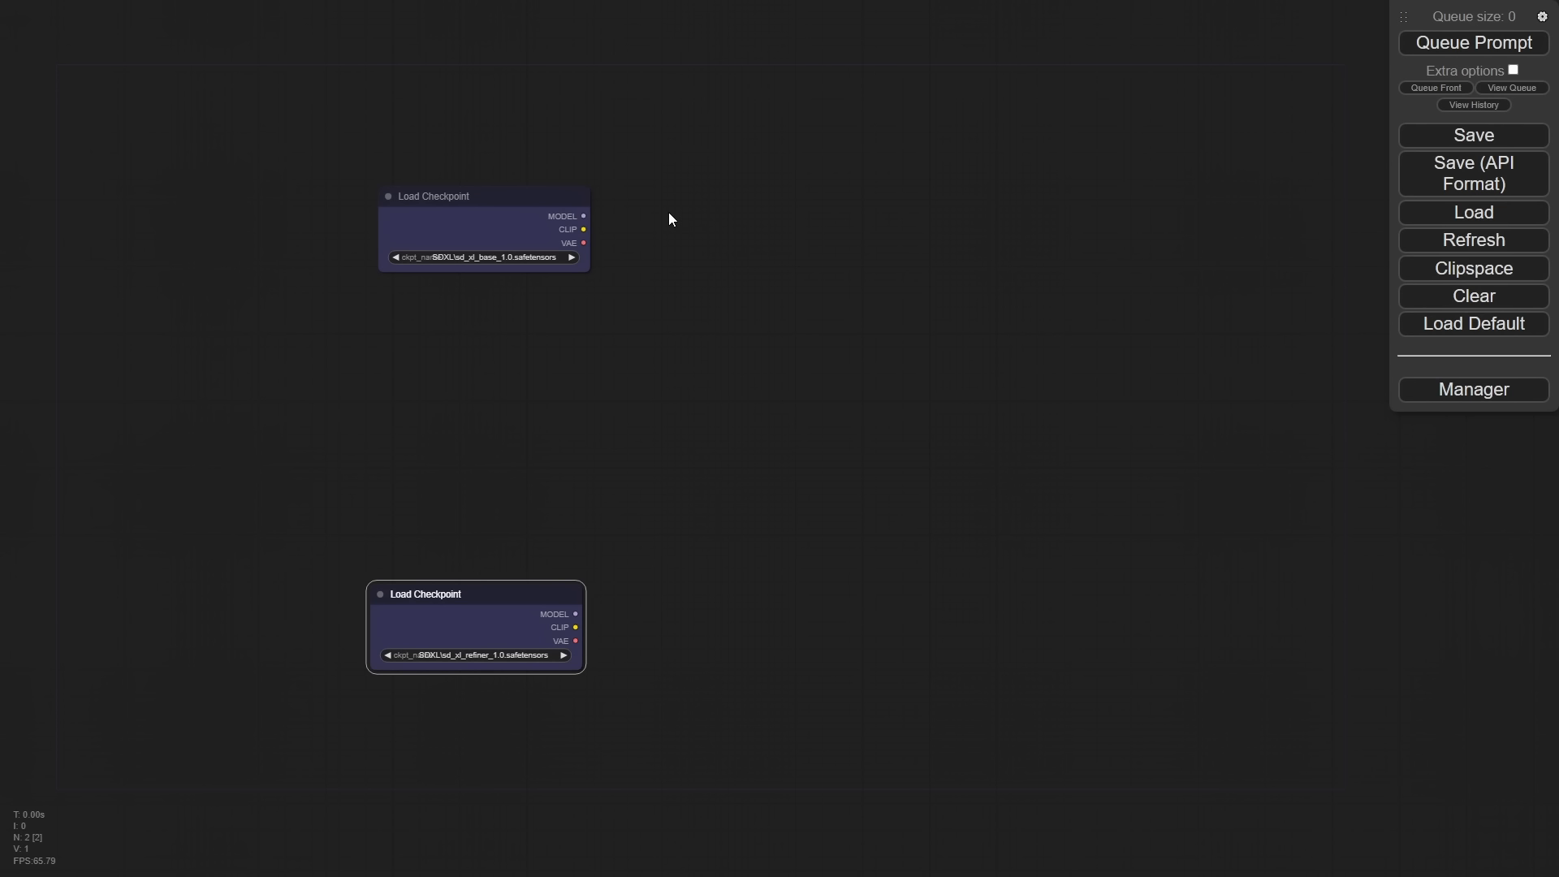
pyautogui.click(1473, 388)
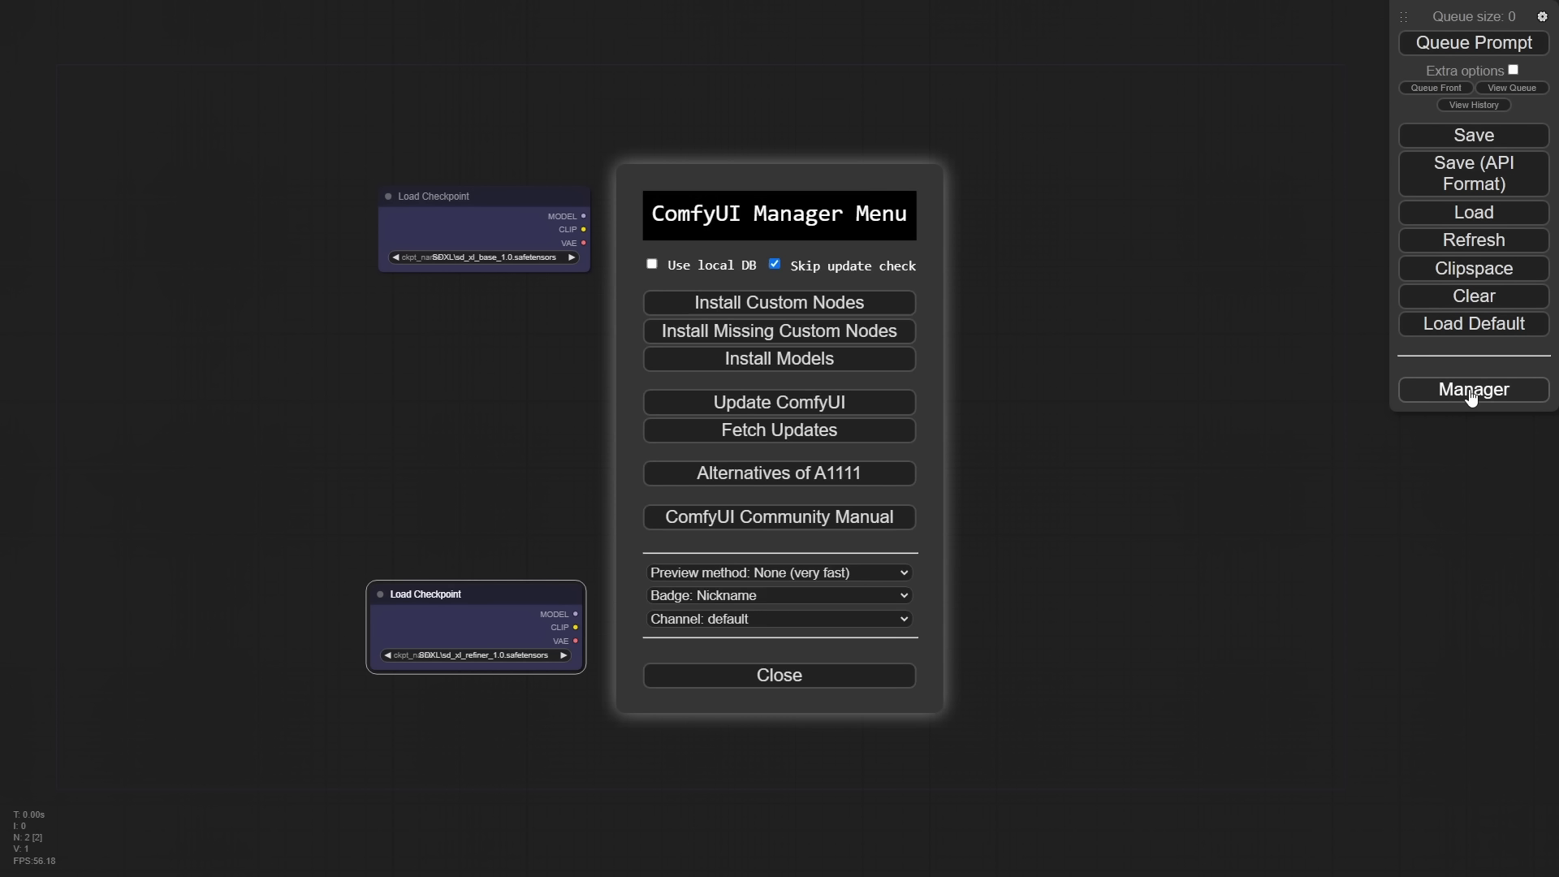
# Review the custom node list confirming Impact Pack and ControlNet preprocessors are installed, then return to the Manager menu.
pyautogui.click(777, 302)
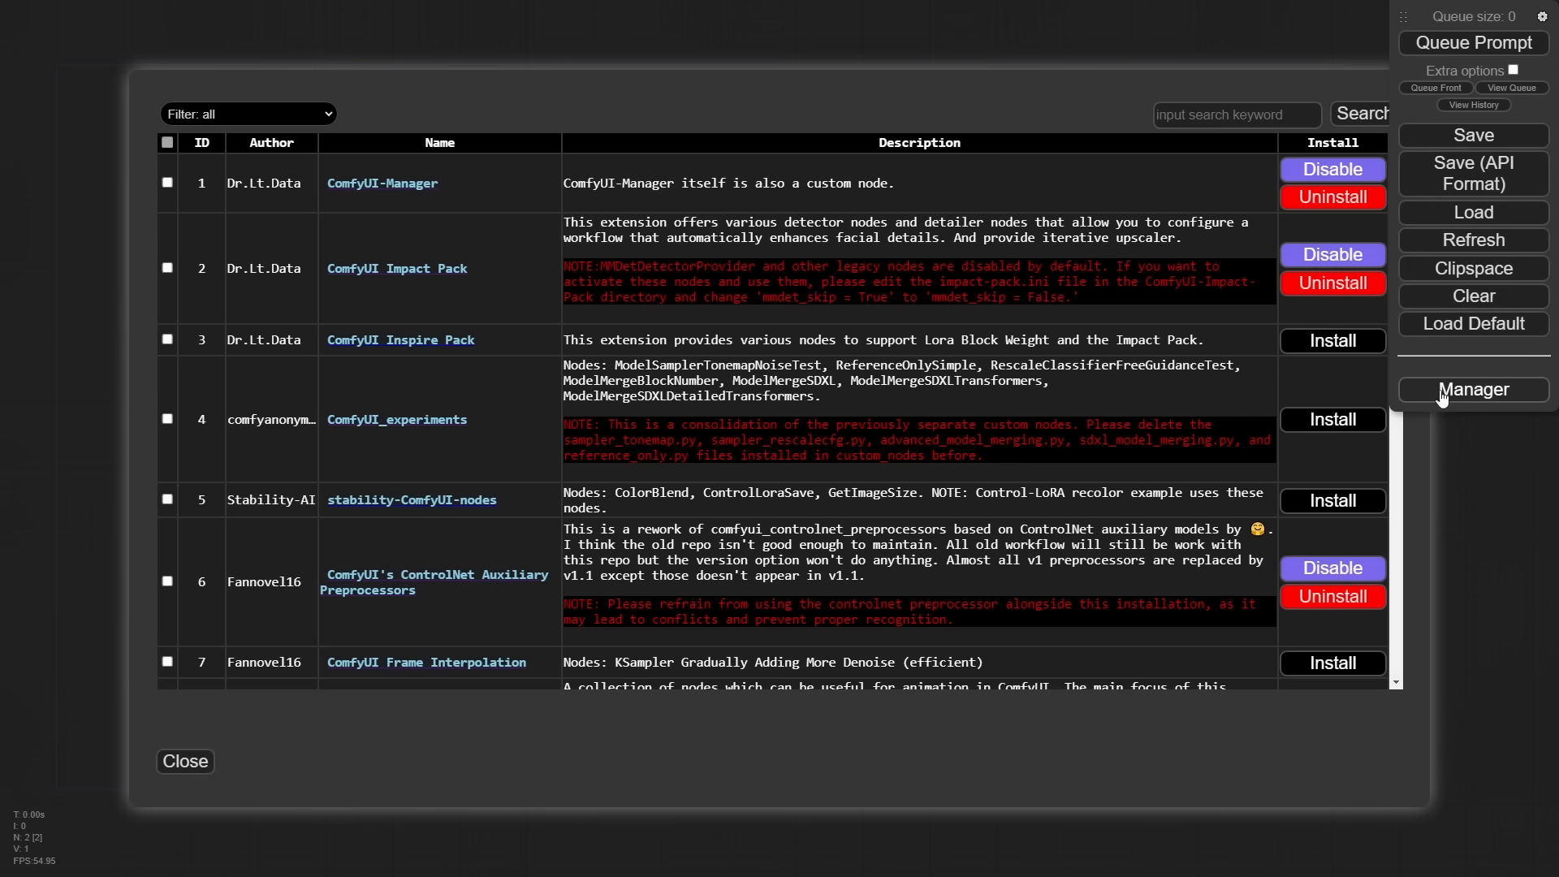
pyautogui.moveTo(395, 291)
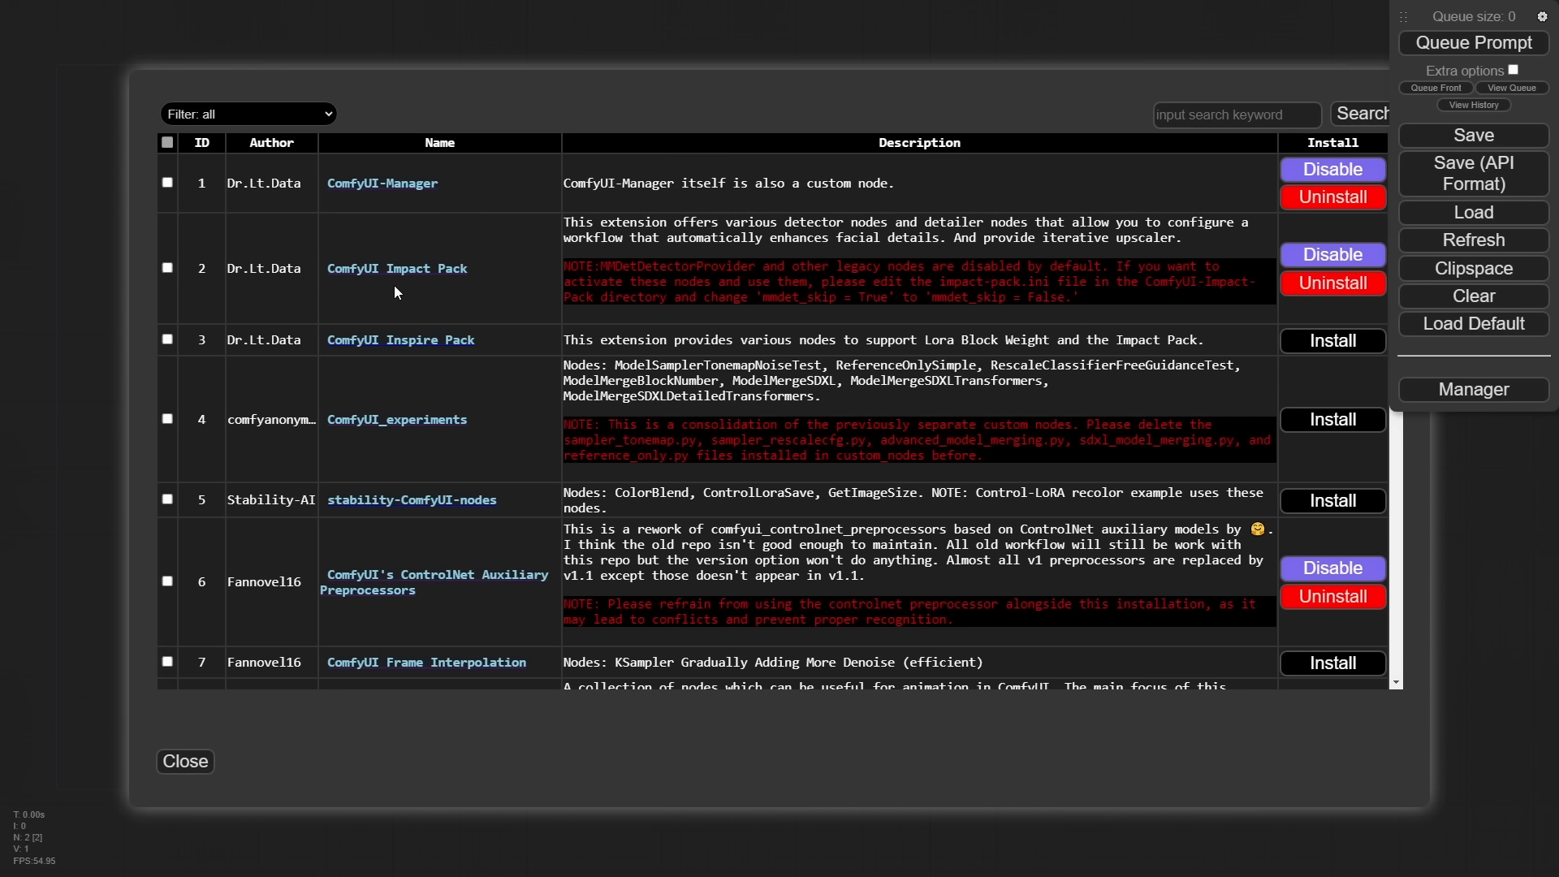
pyautogui.click(183, 760)
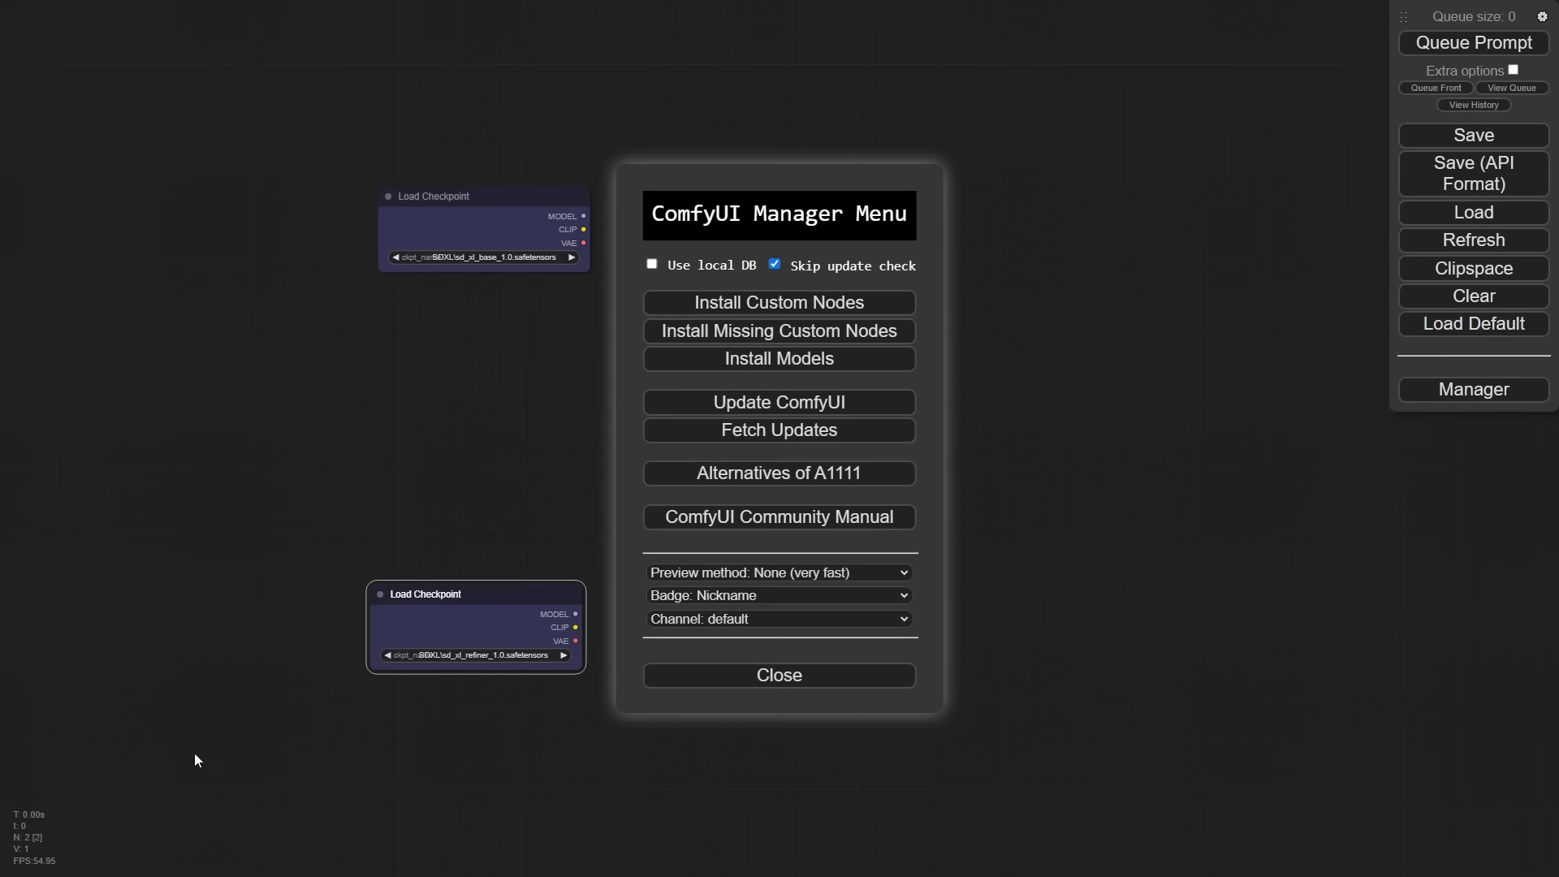
# Return to the graph and add CLIPTextEncodeSDXL plus two CLIPTextEncodeSDXLRefiner nodes with ascore 6.0 and 2.5.
pyautogui.click(777, 676)
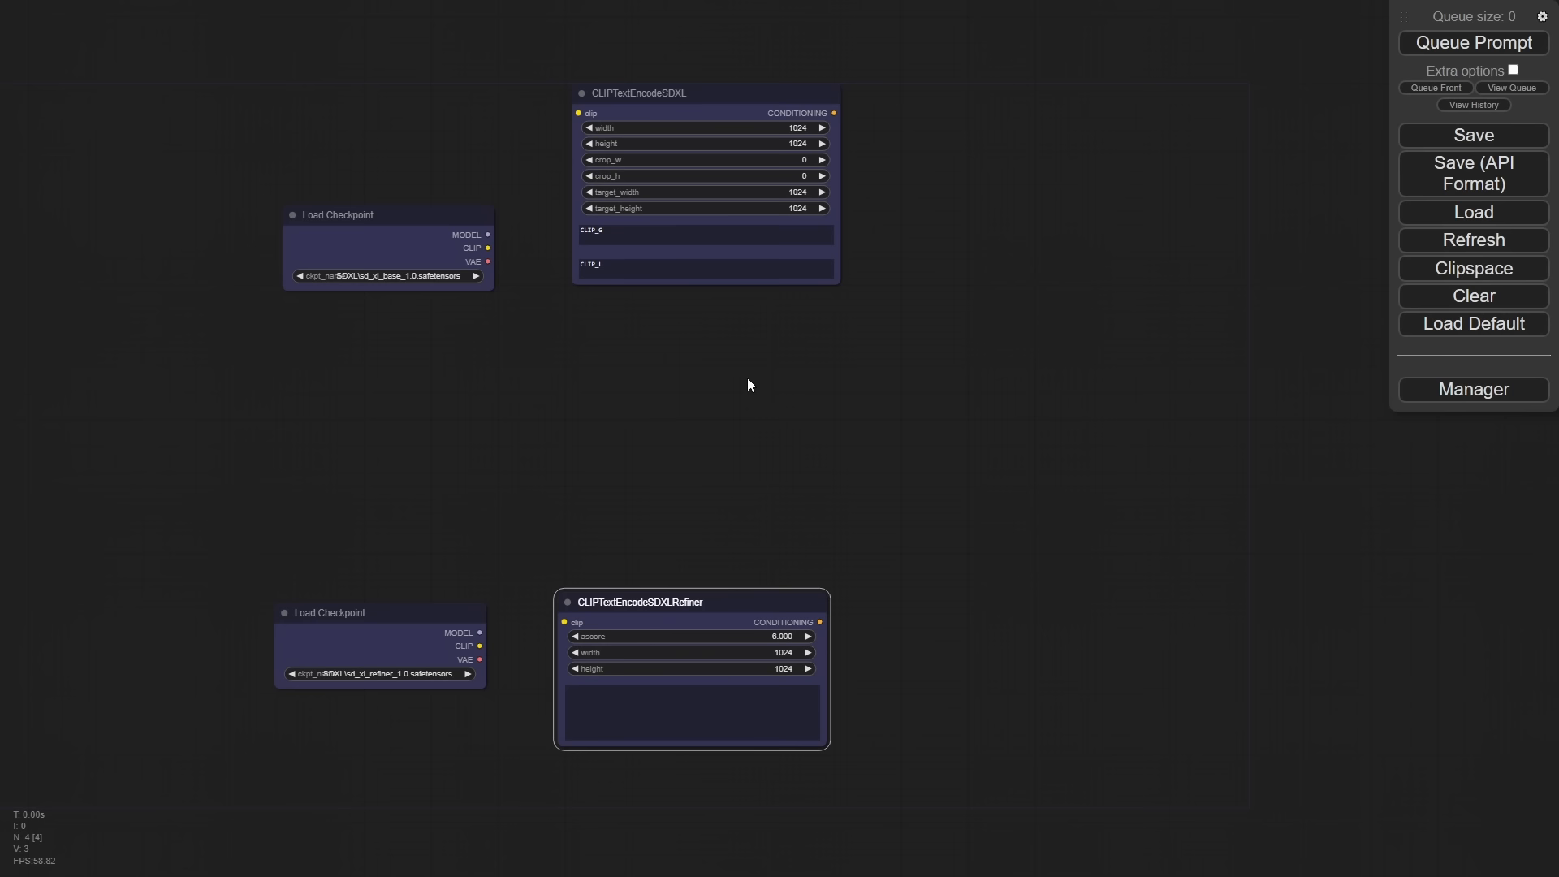
pyautogui.moveTo(750, 384); pyautogui.dragTo(935, 515)
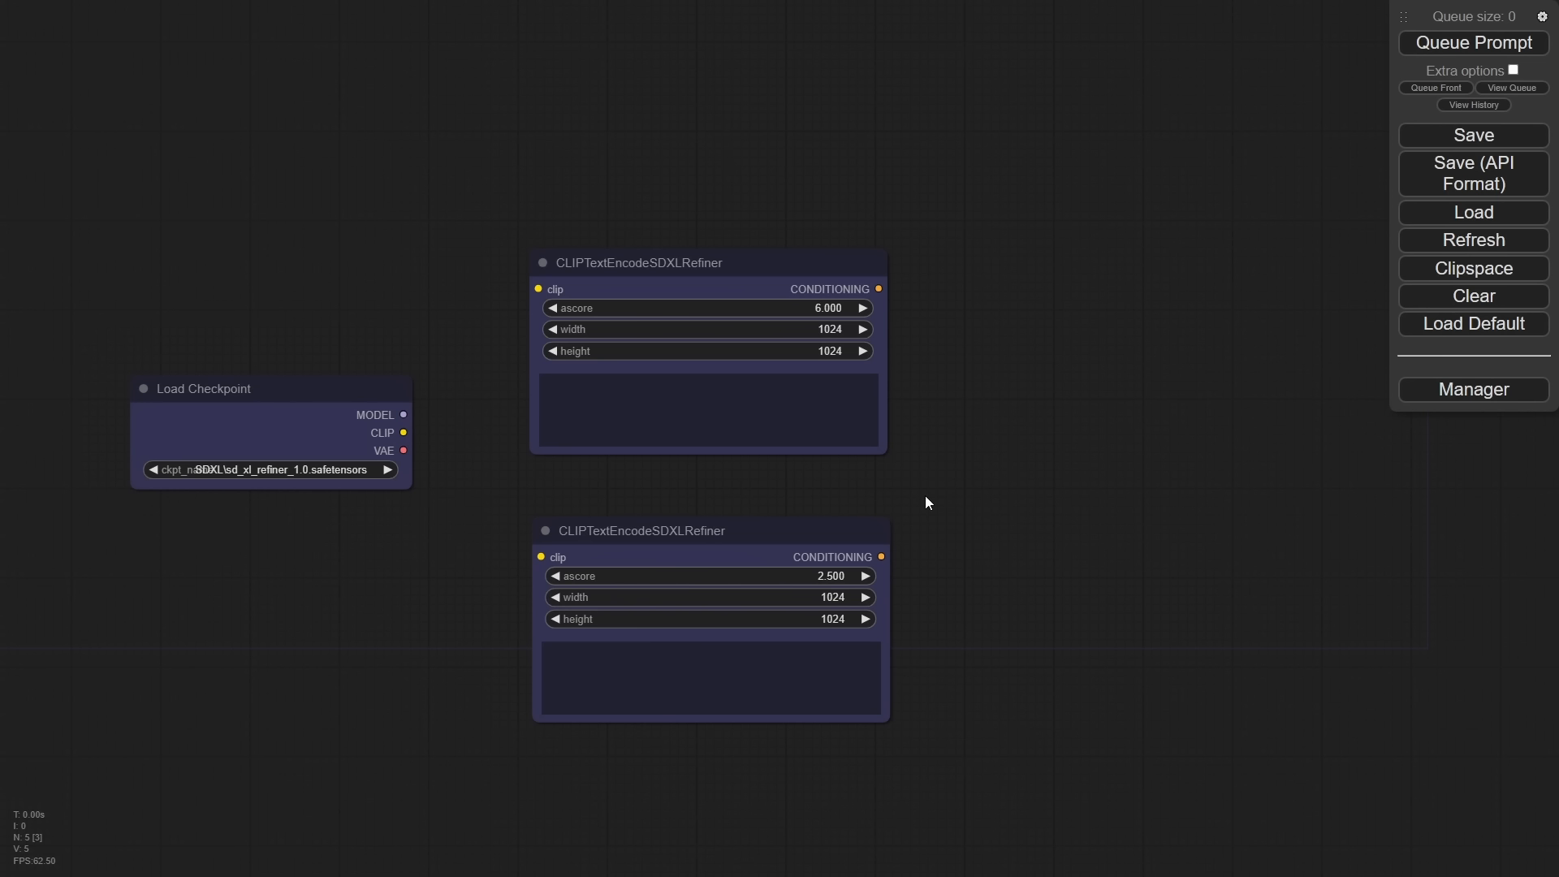
pyautogui.moveTo(401, 432); pyautogui.dragTo(539, 289)
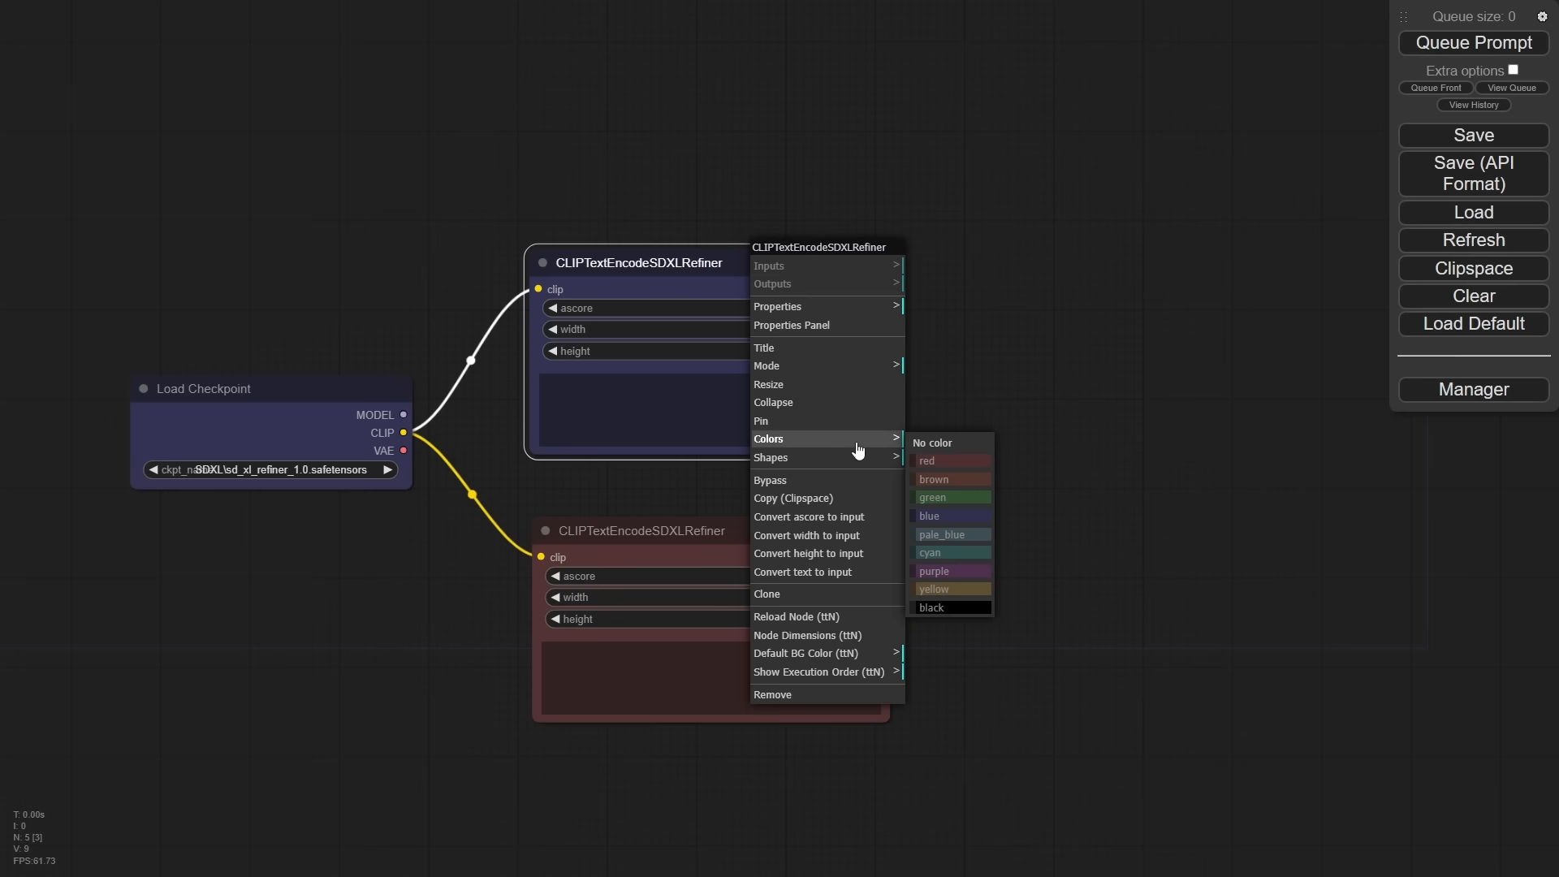
# Wire the refiner checkpoint's CLIP to both refiner encoders and colour the lower encoder red.
pyautogui.click(950, 497)
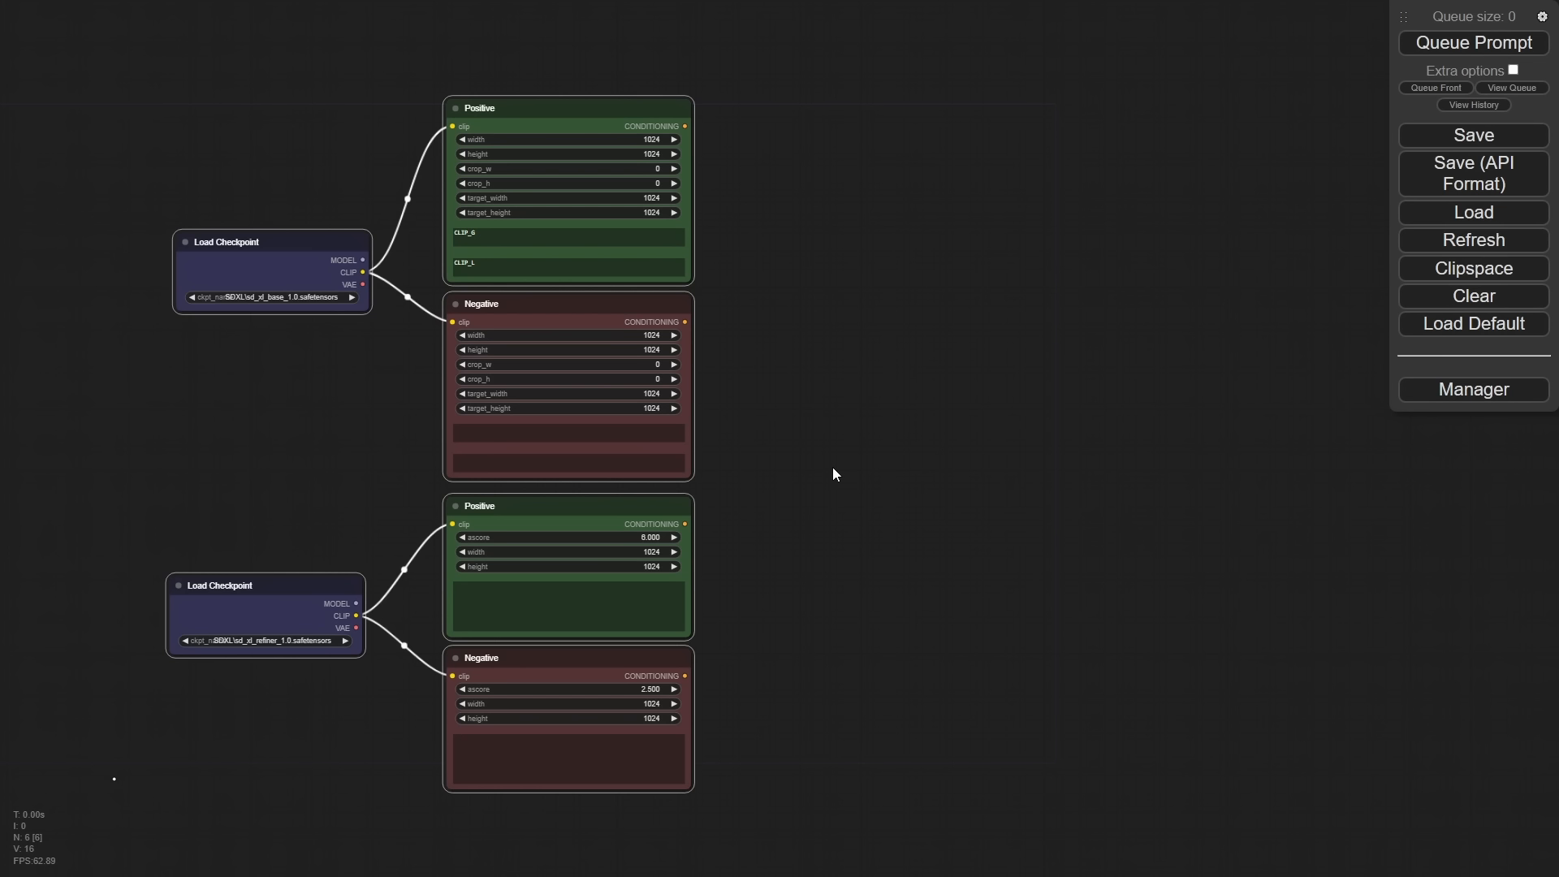
pyautogui.moveTo(771, 346)
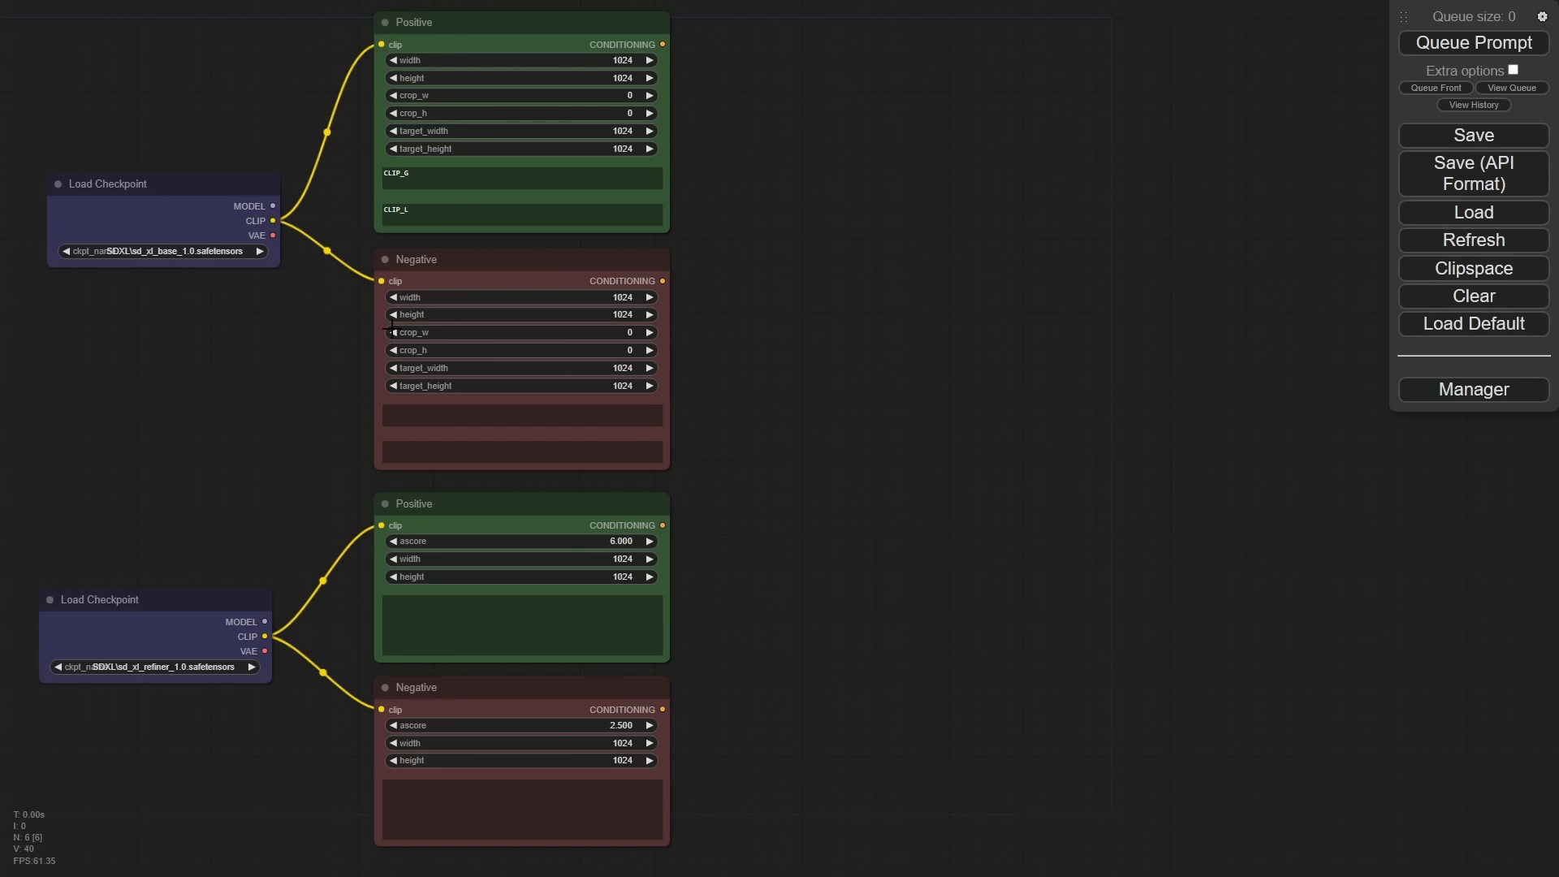
pyautogui.moveTo(765, 422)
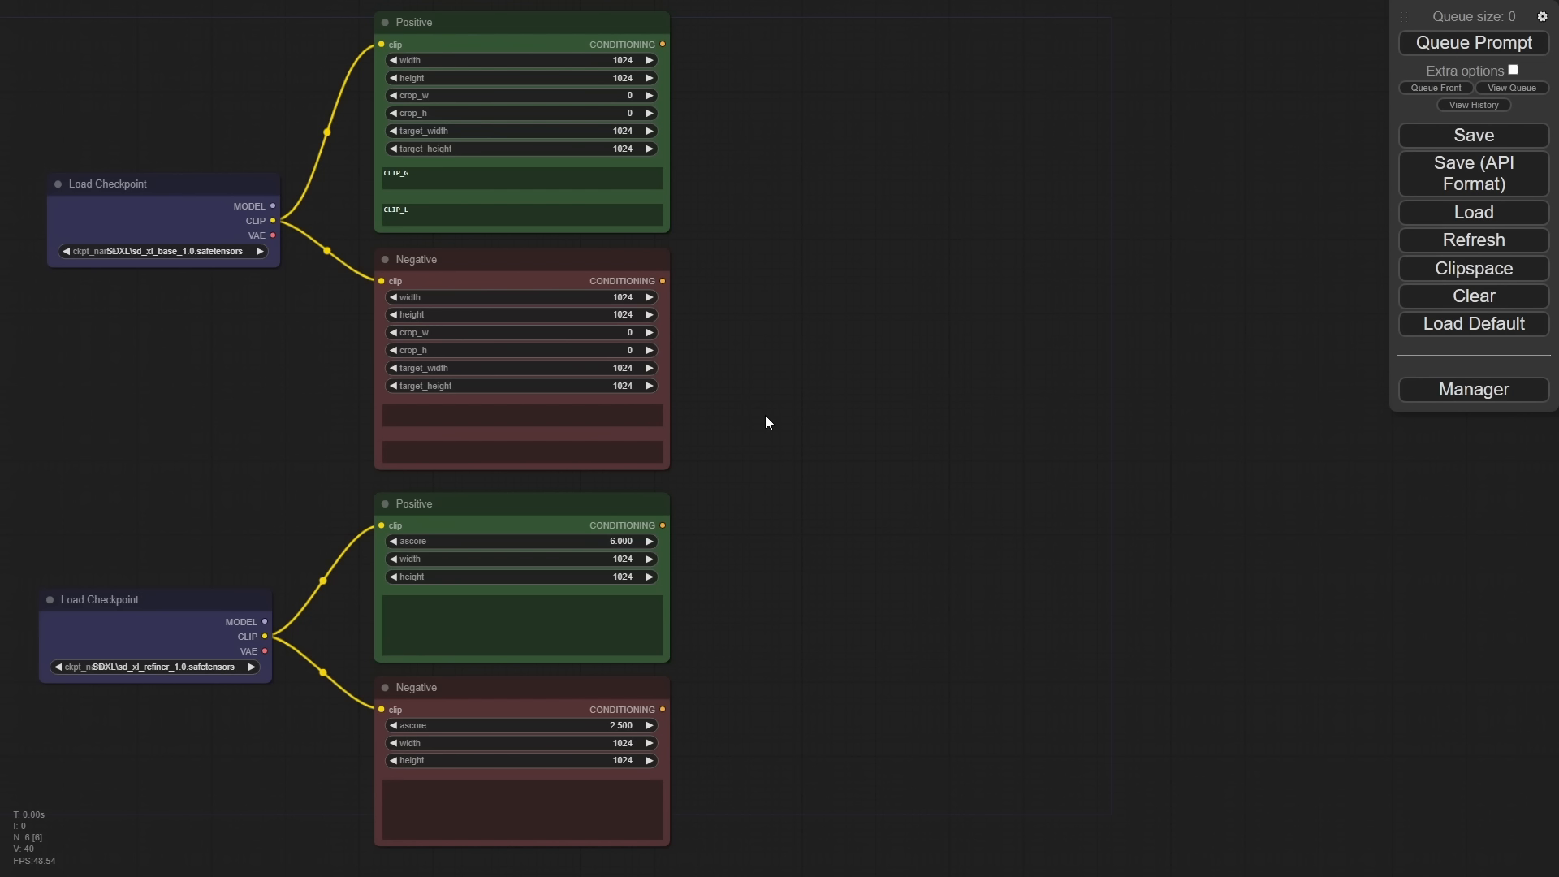
pyautogui.moveTo(338, 445)
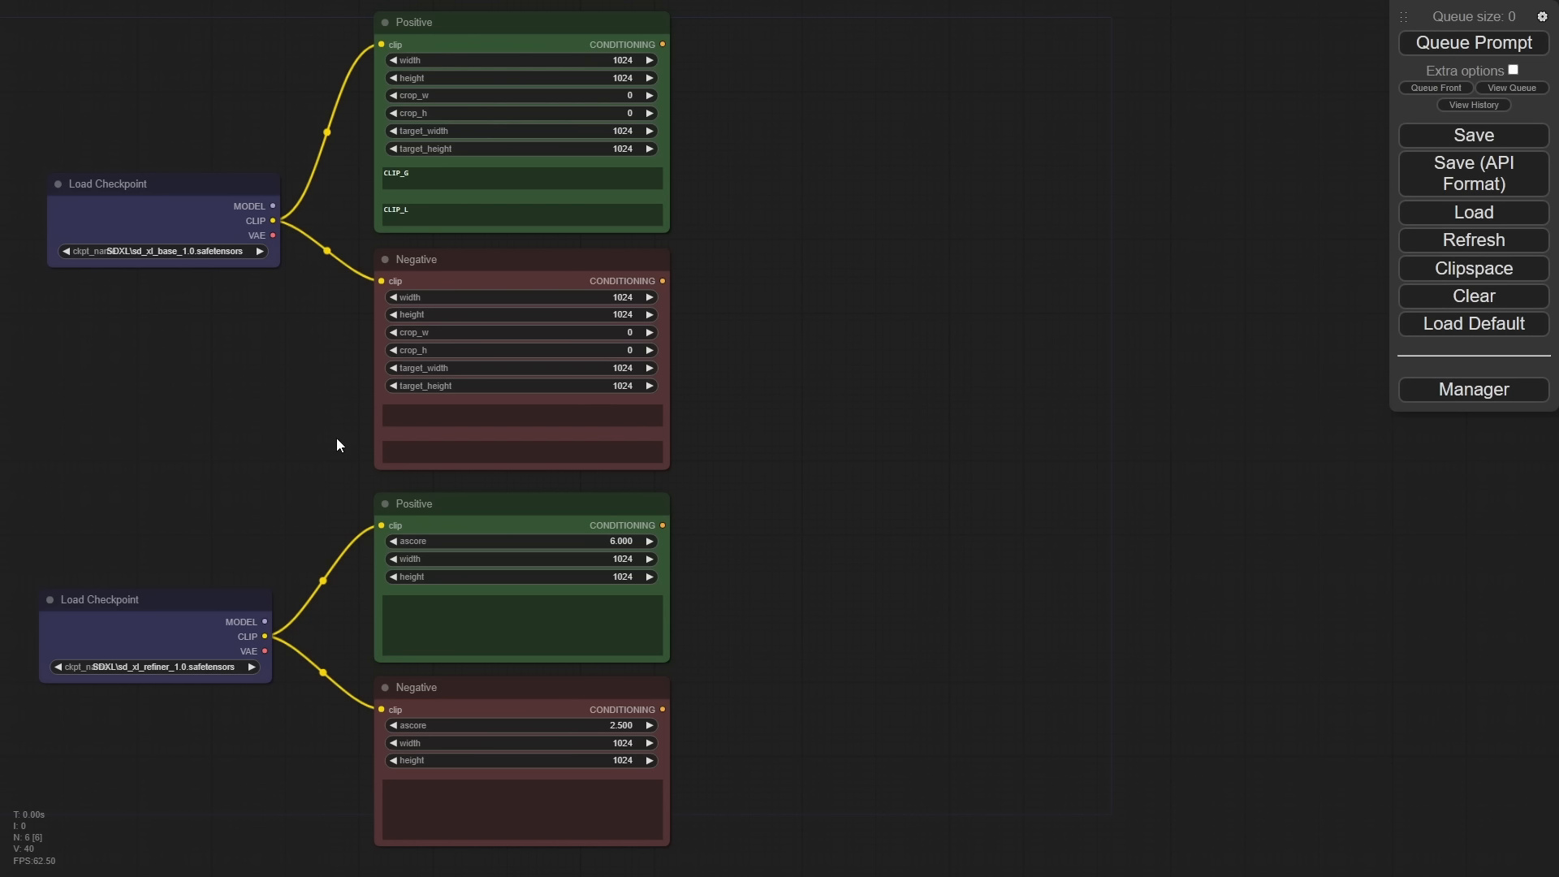
pyautogui.moveTo(1242, 427)
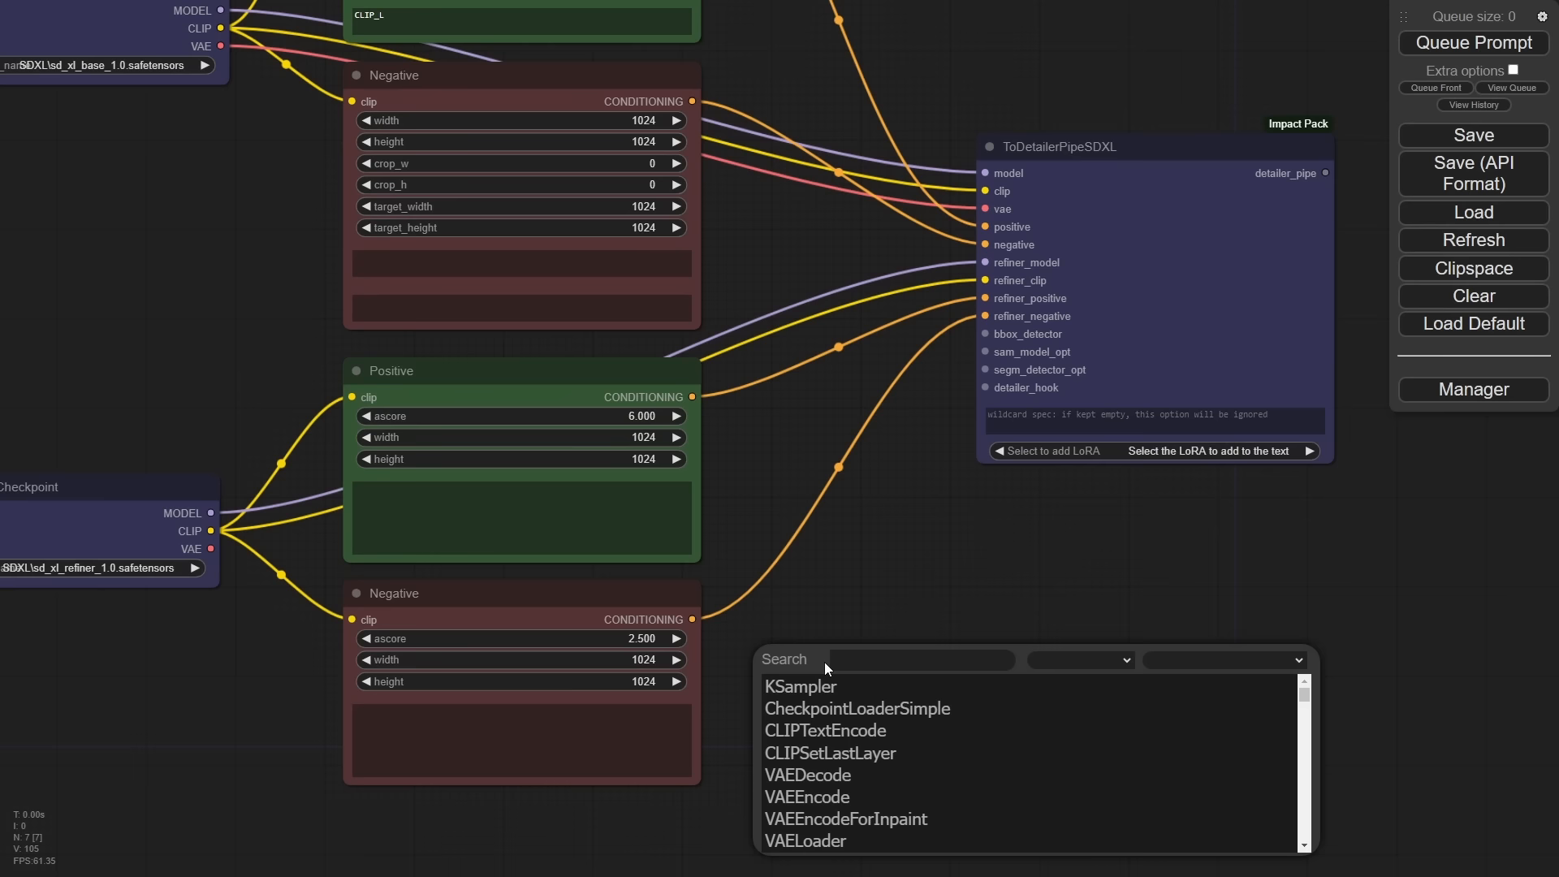
# Add an UltralyticsDetectorProvider with bbox/face_yolov8m.pt and connect it to the detailer pipe's bbox_detector.
pyautogui.write('ul')
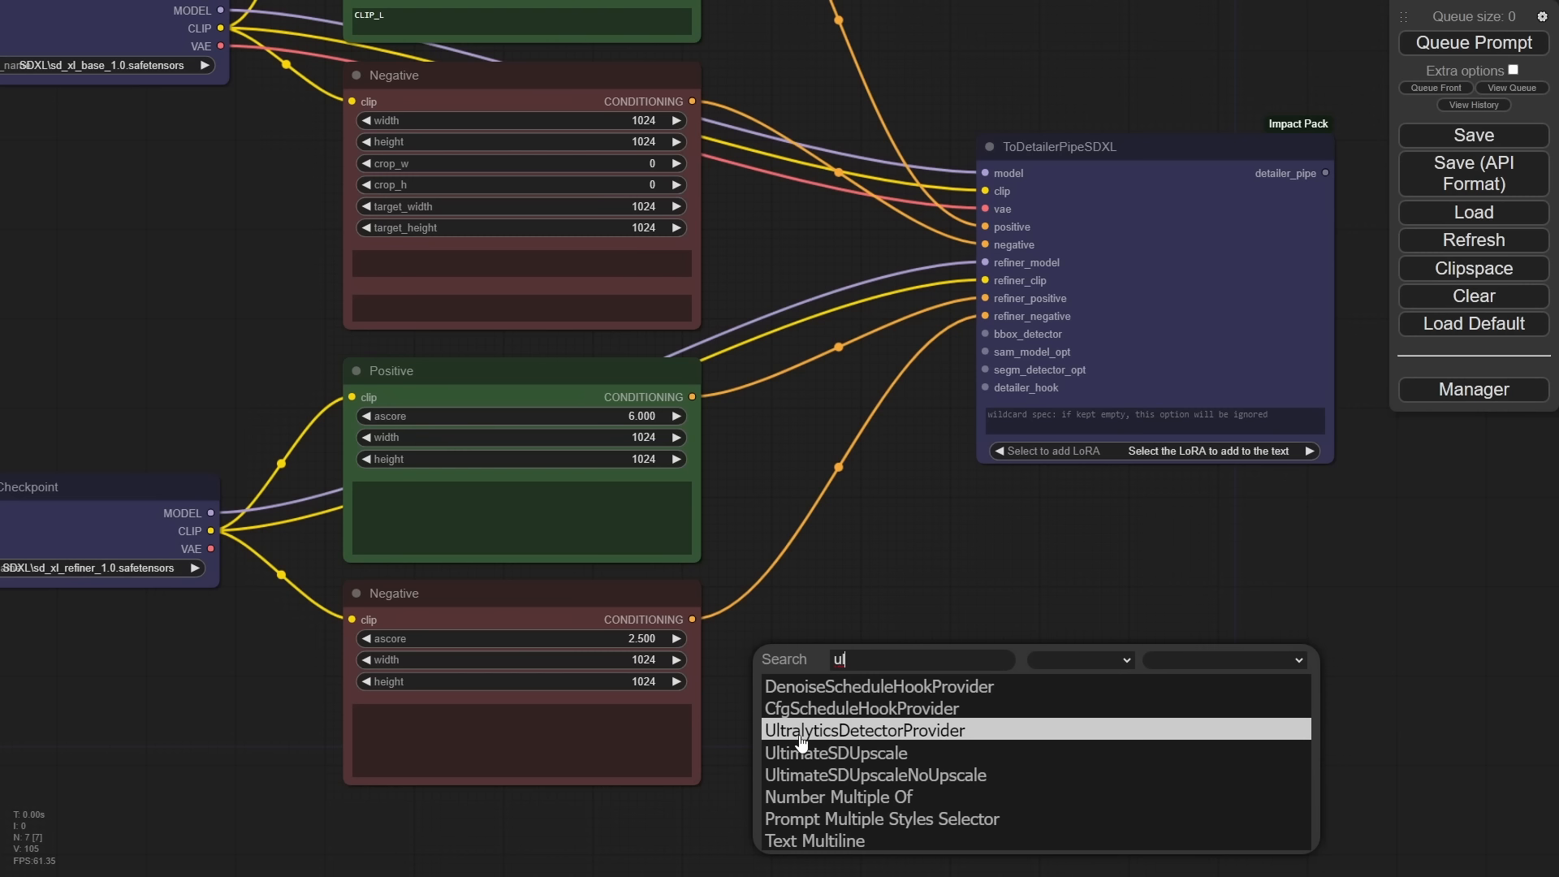
pyautogui.click(862, 729)
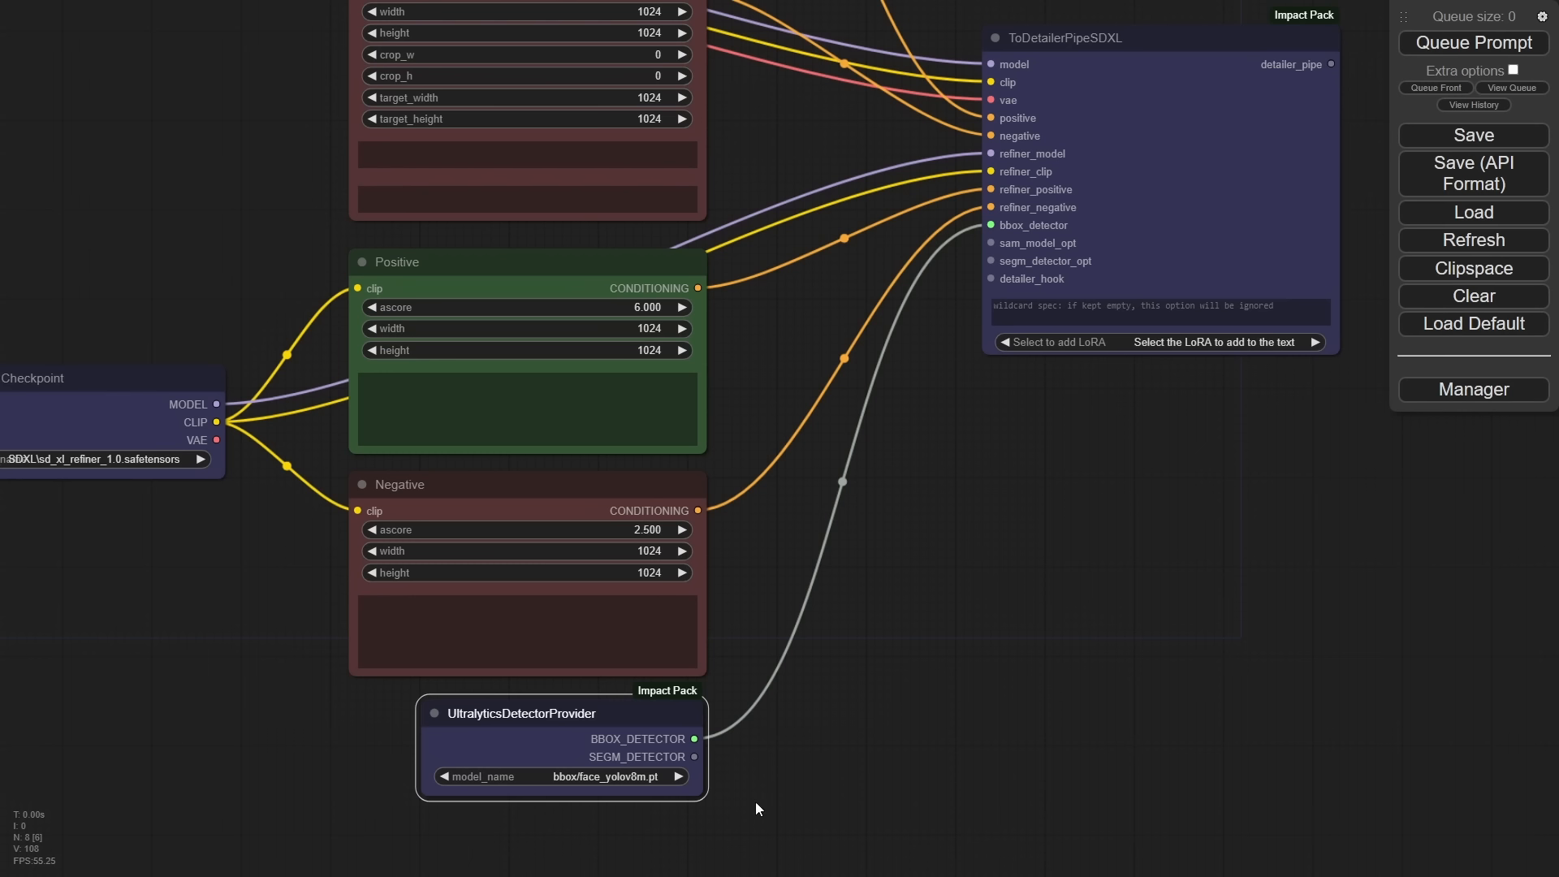
pyautogui.scroll(-3)
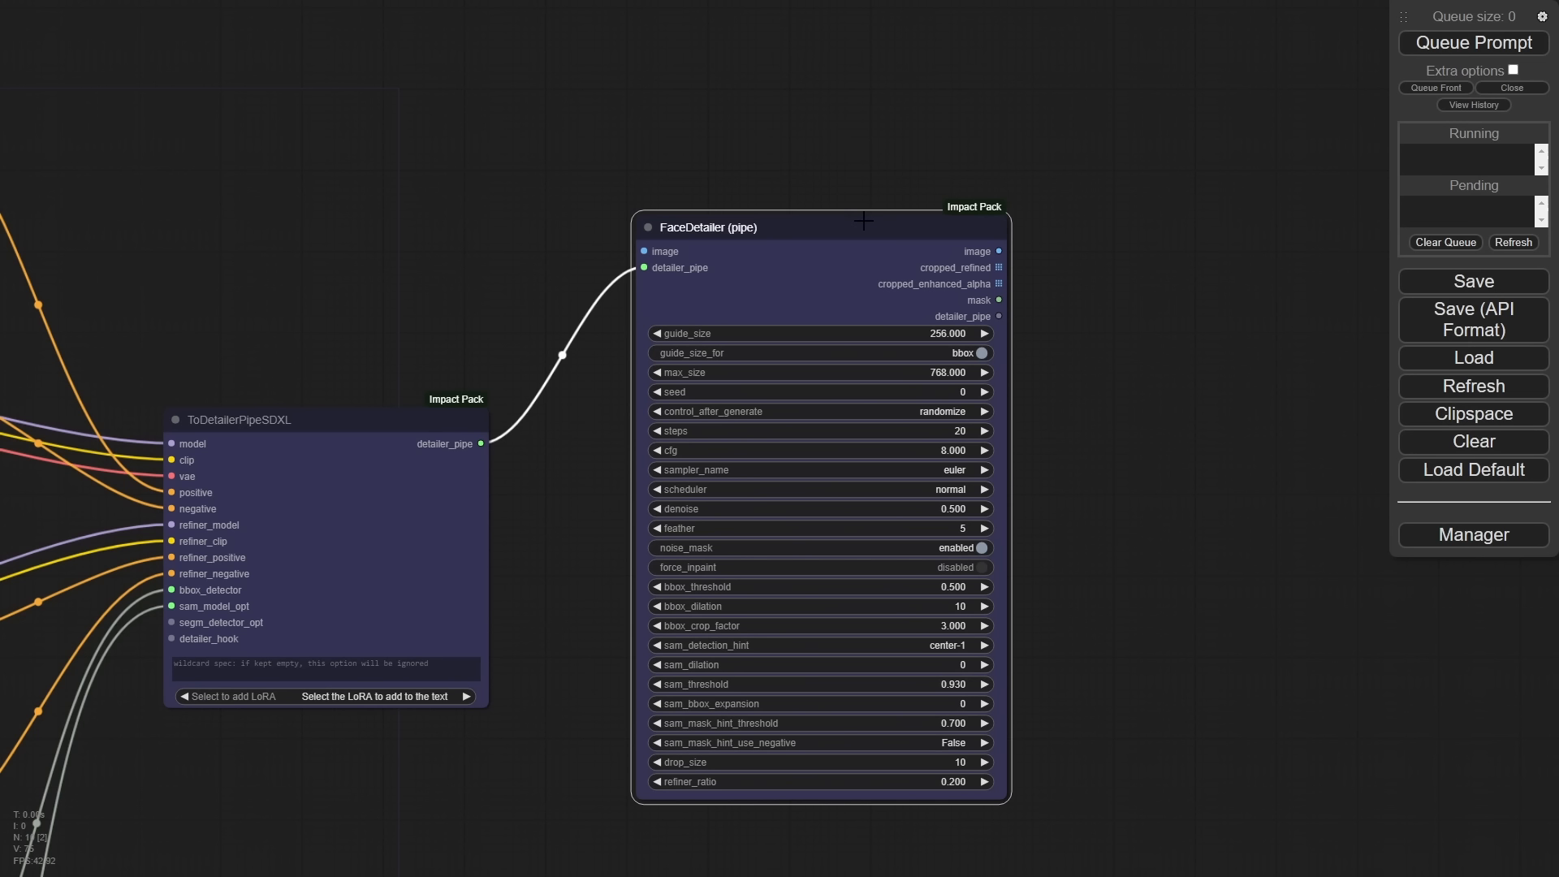
pyautogui.moveTo(525, 323)
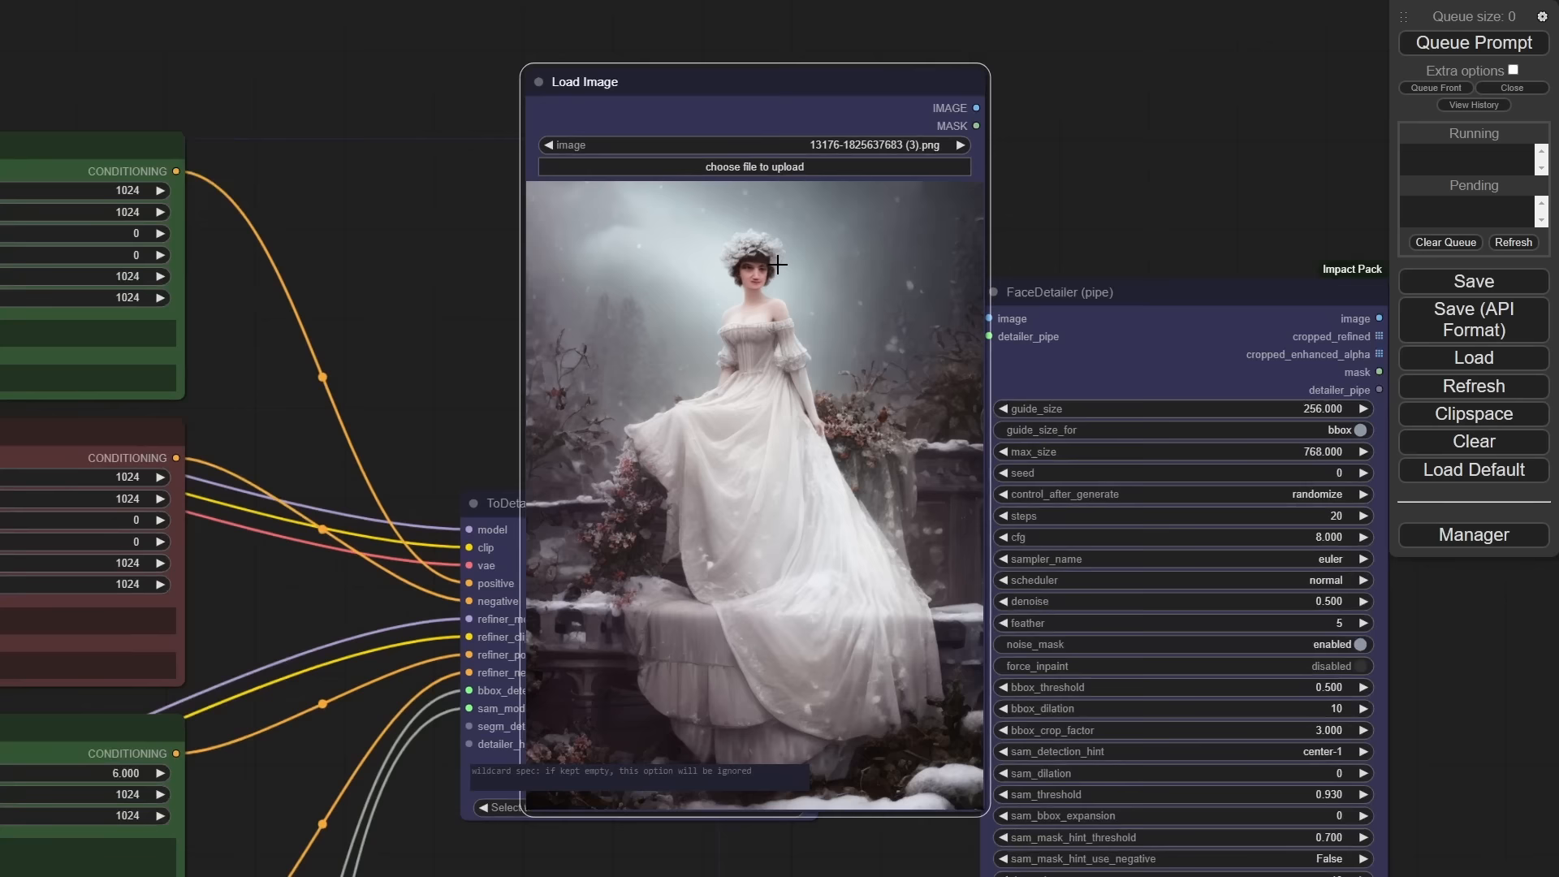
# Add a Load Image node holding the winter portrait PNG and feed it to the FaceDetailer.
pyautogui.scroll(-3)
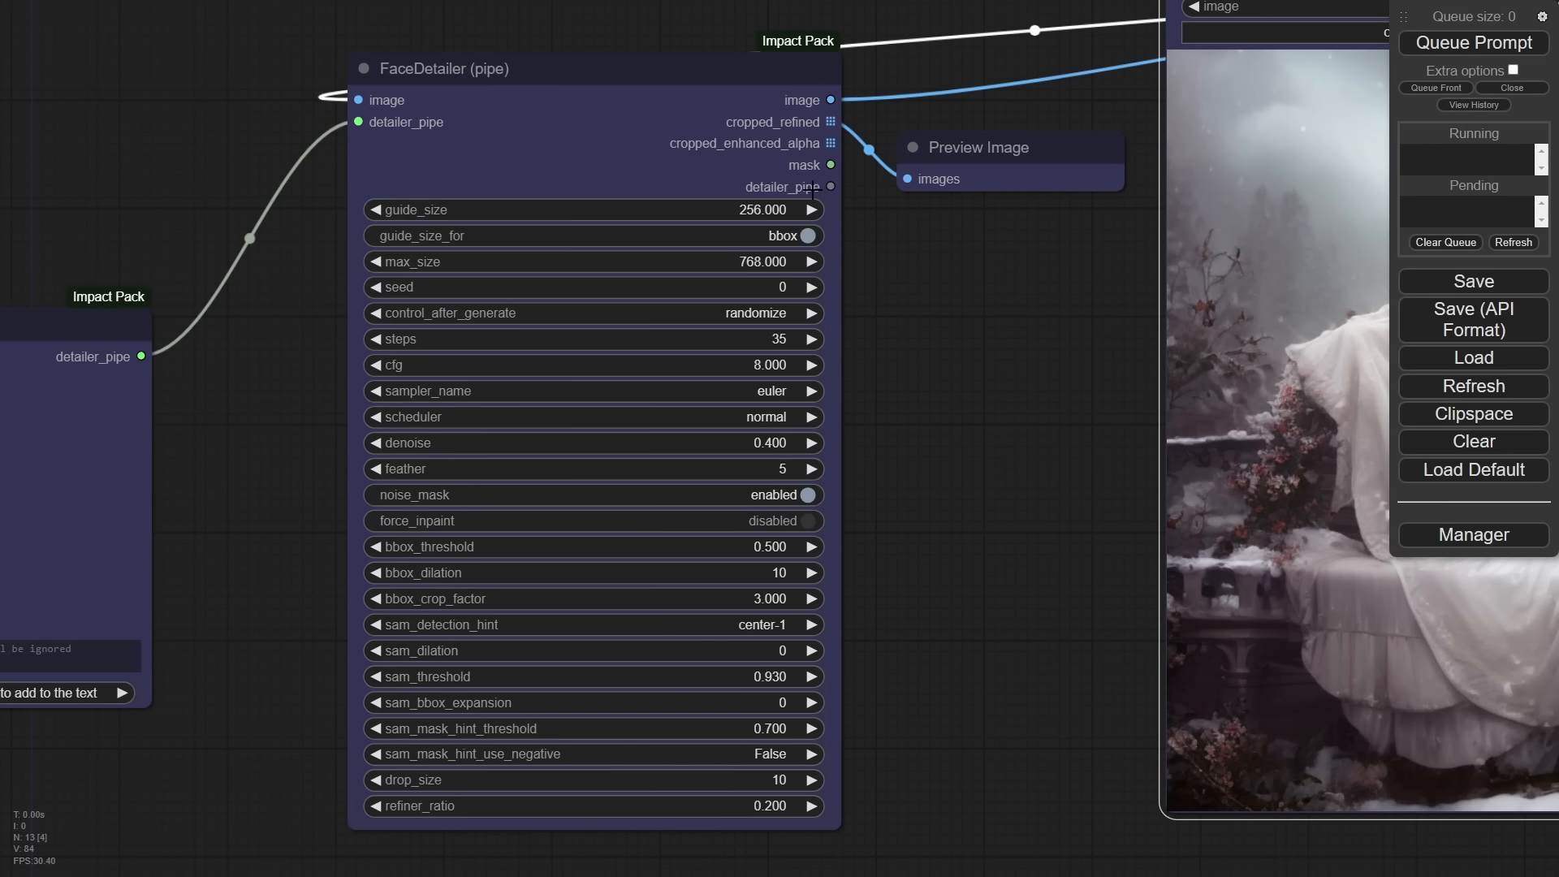
pyautogui.moveTo(601, 260)
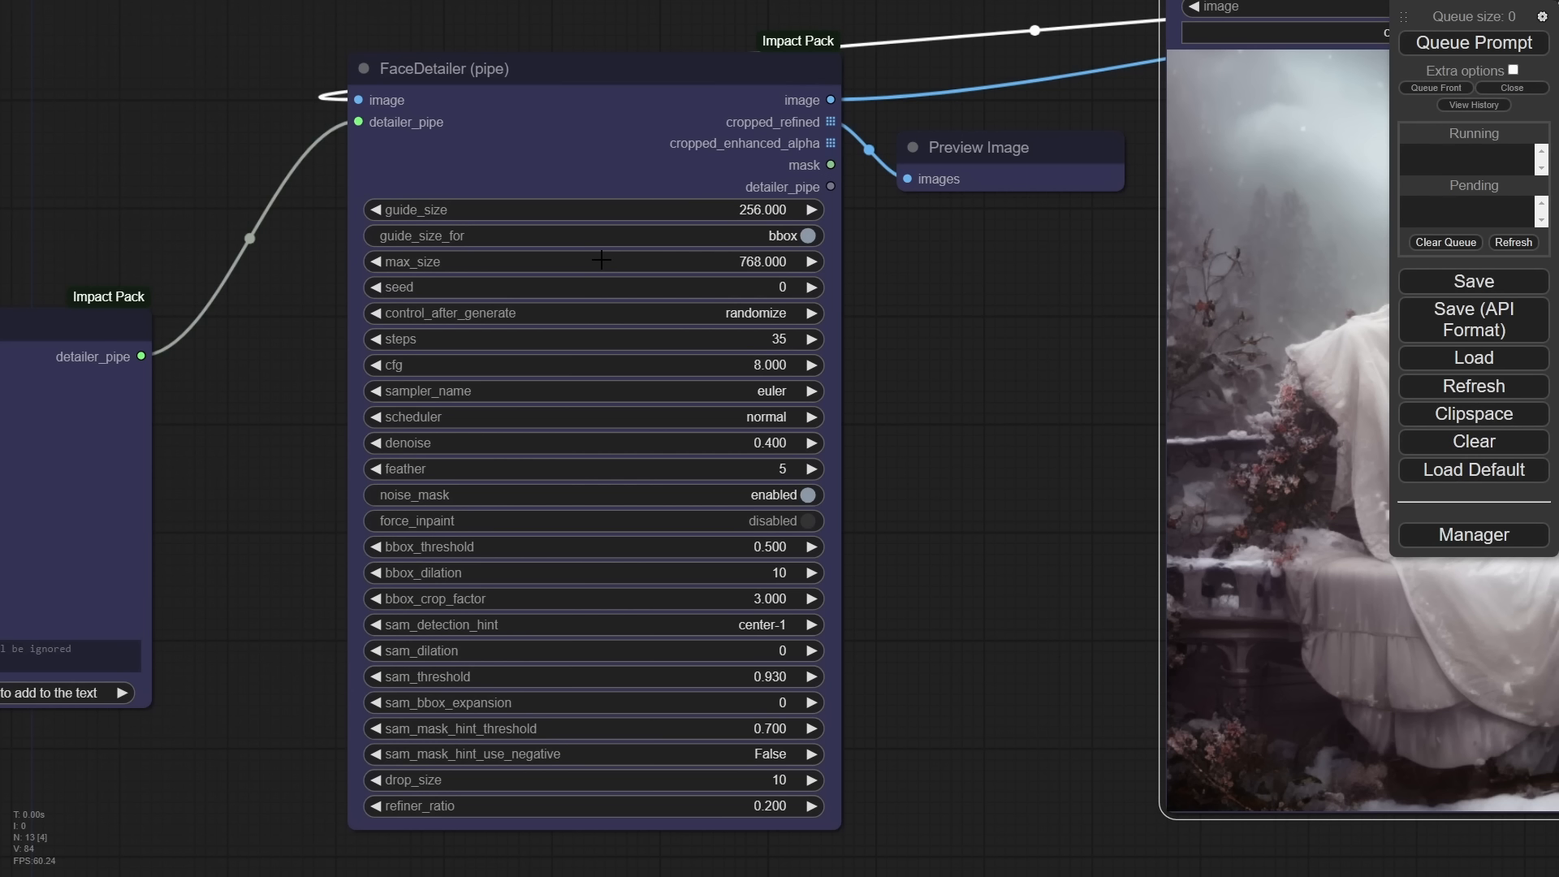
pyautogui.moveTo(923, 580)
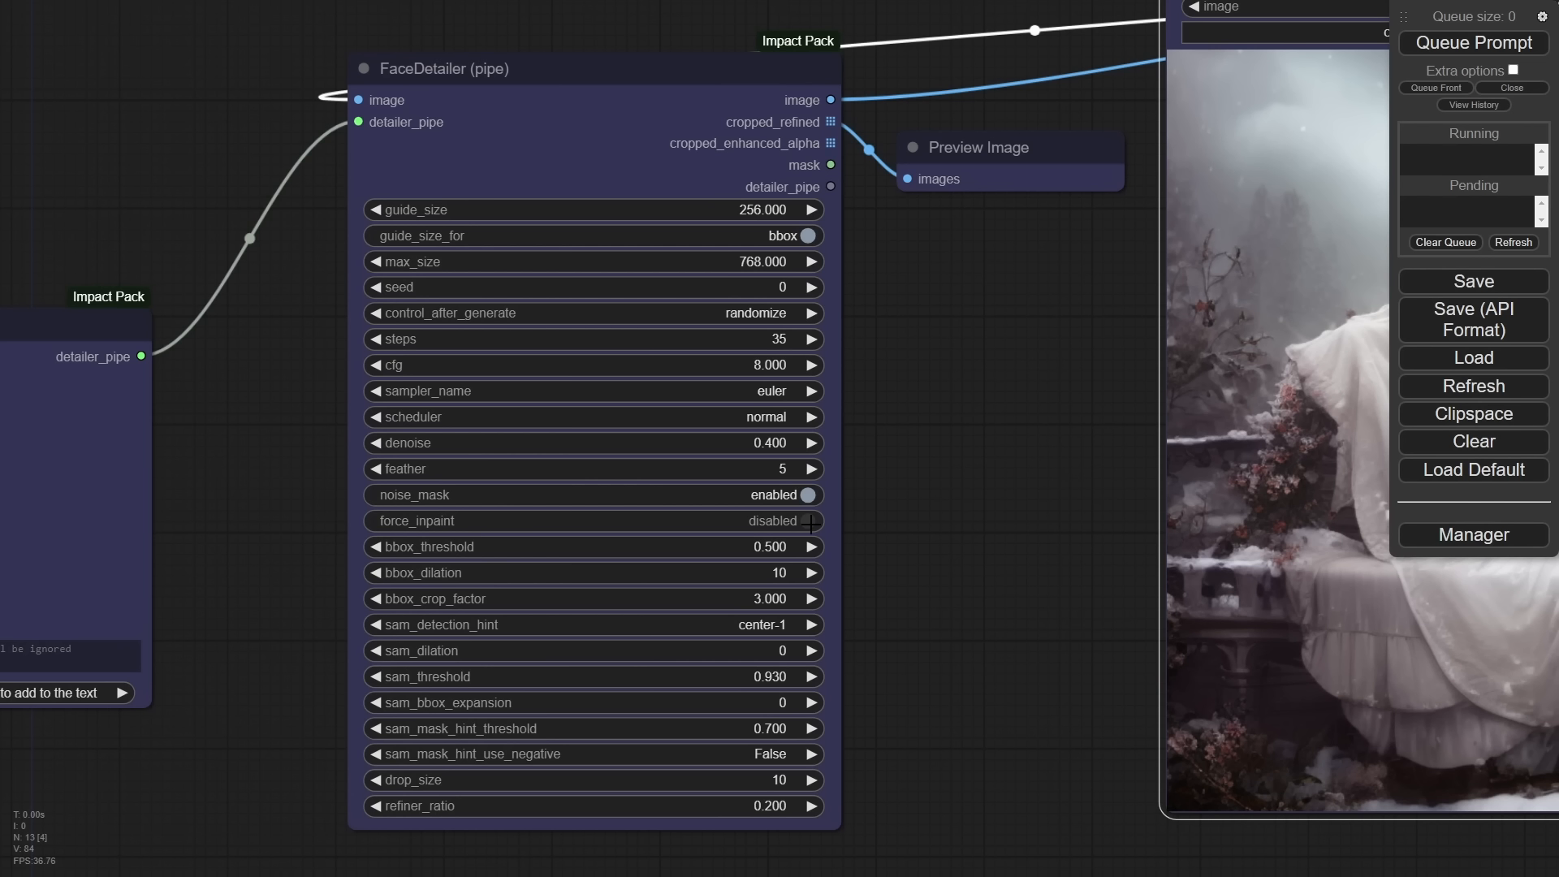
pyautogui.moveTo(546, 720)
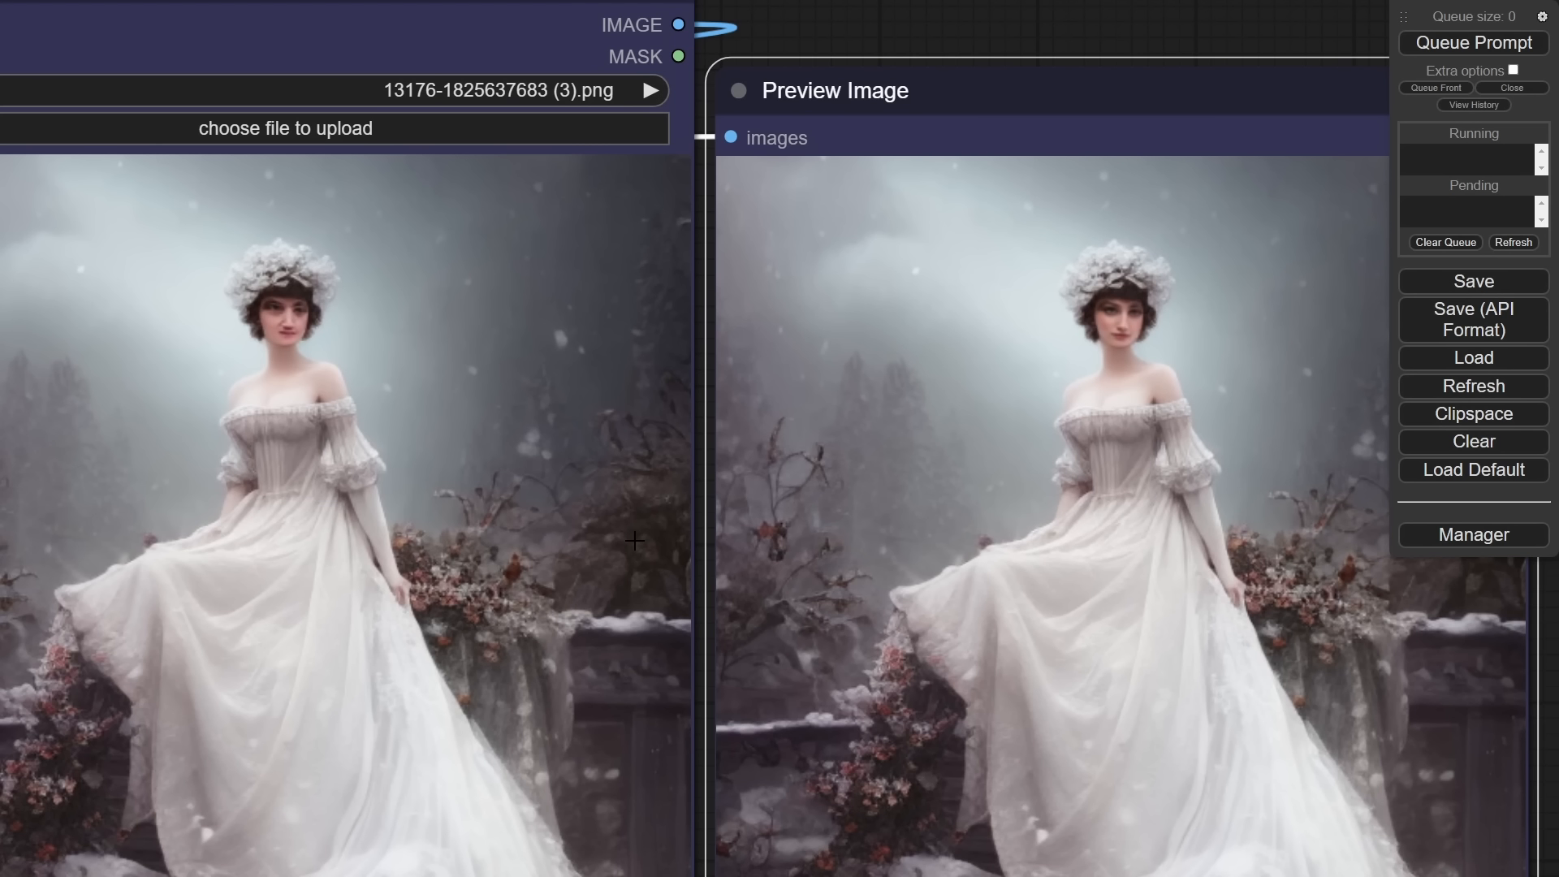
pyautogui.moveTo(686, 515)
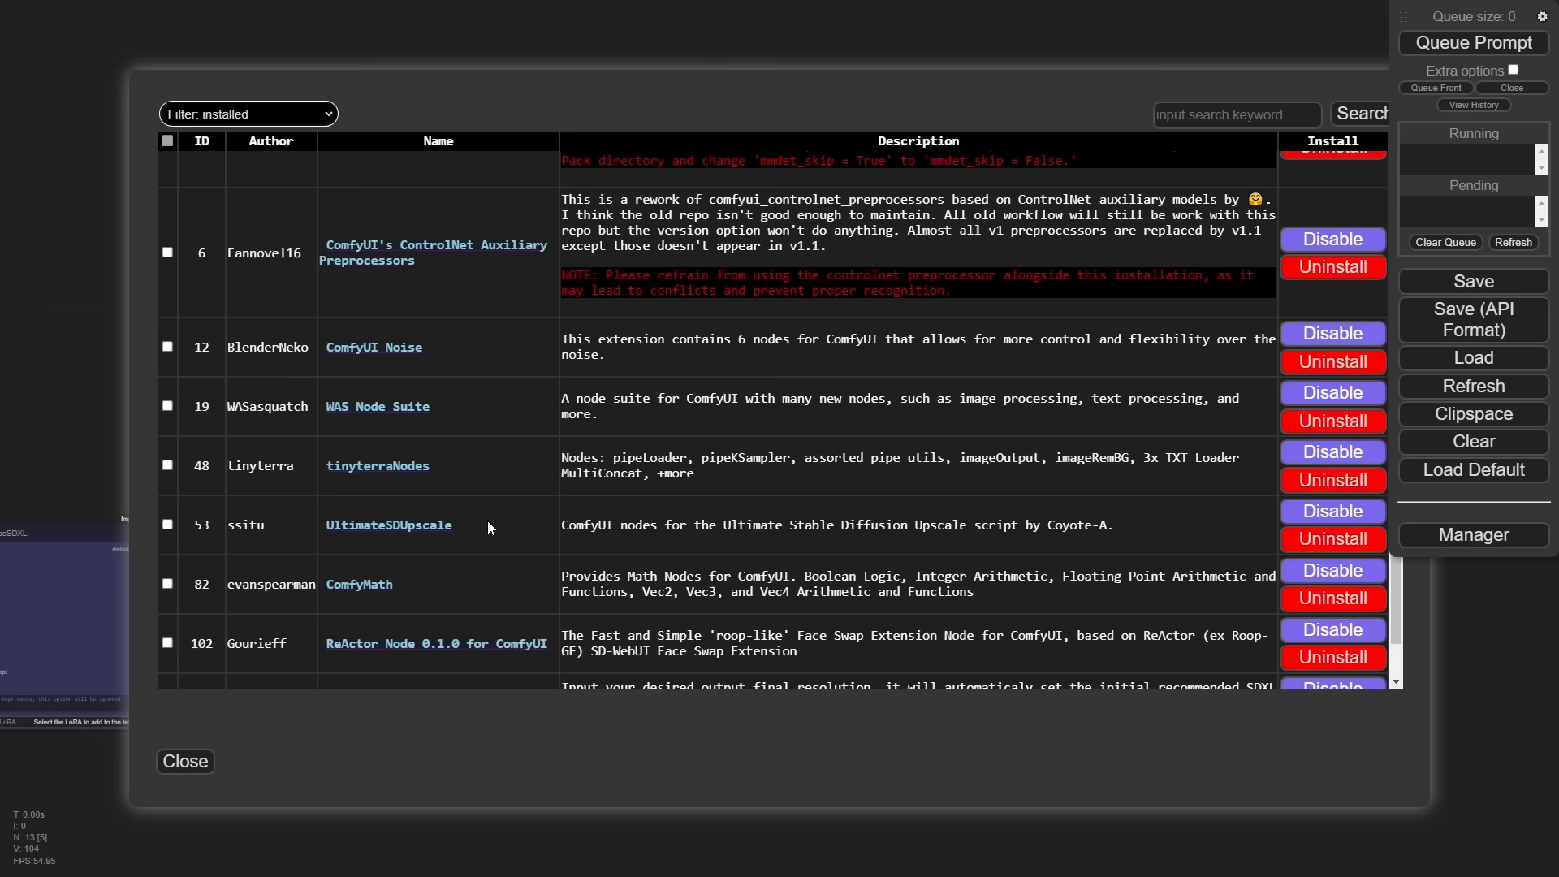
pyautogui.scroll(-3)
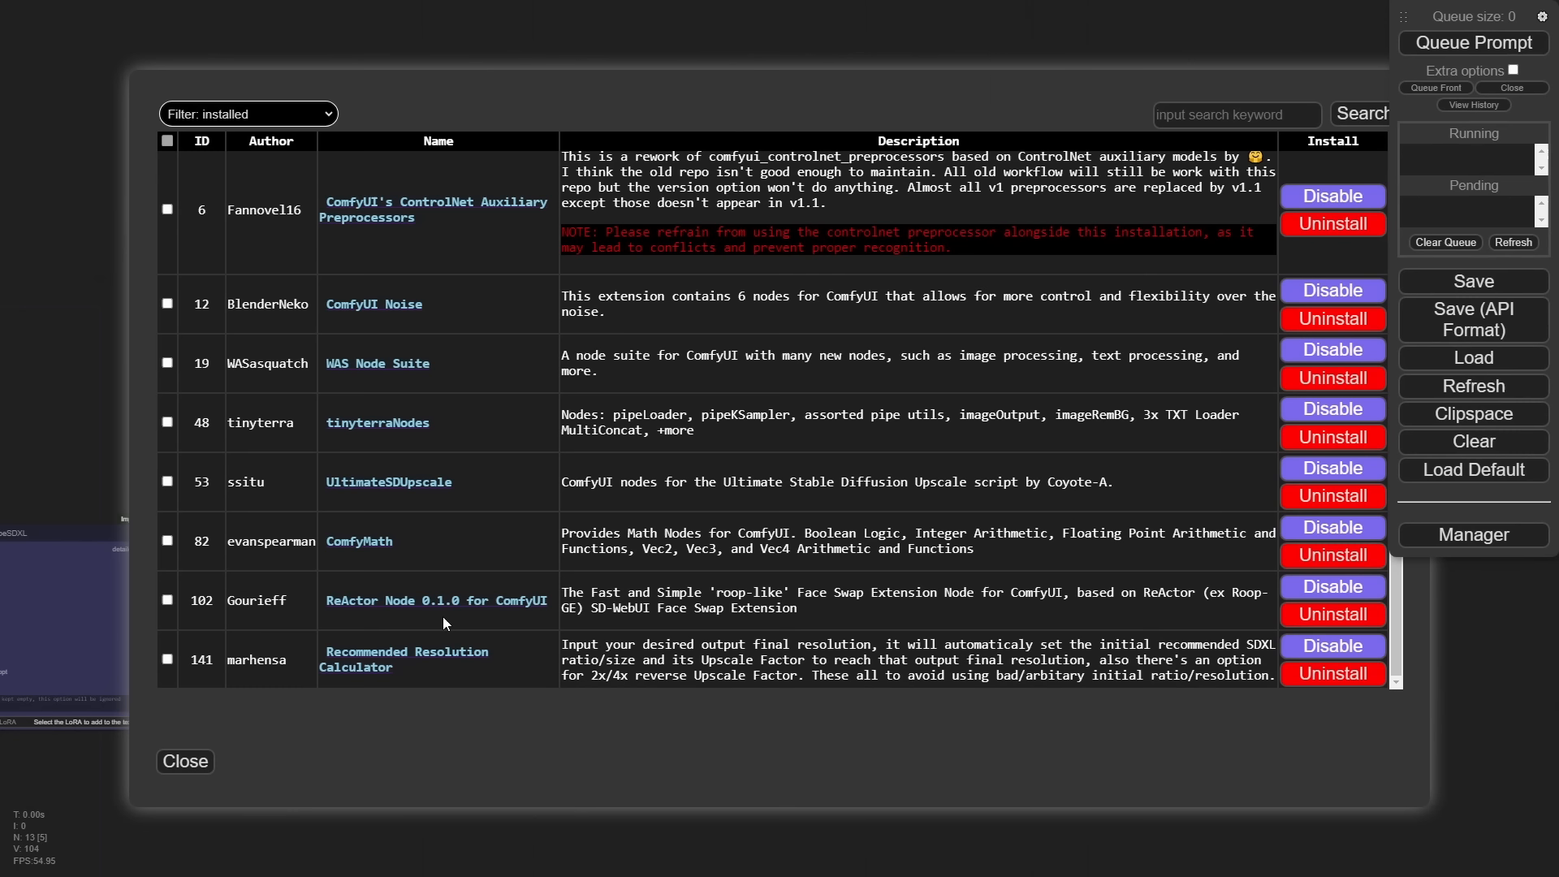
pyautogui.click(435, 599)
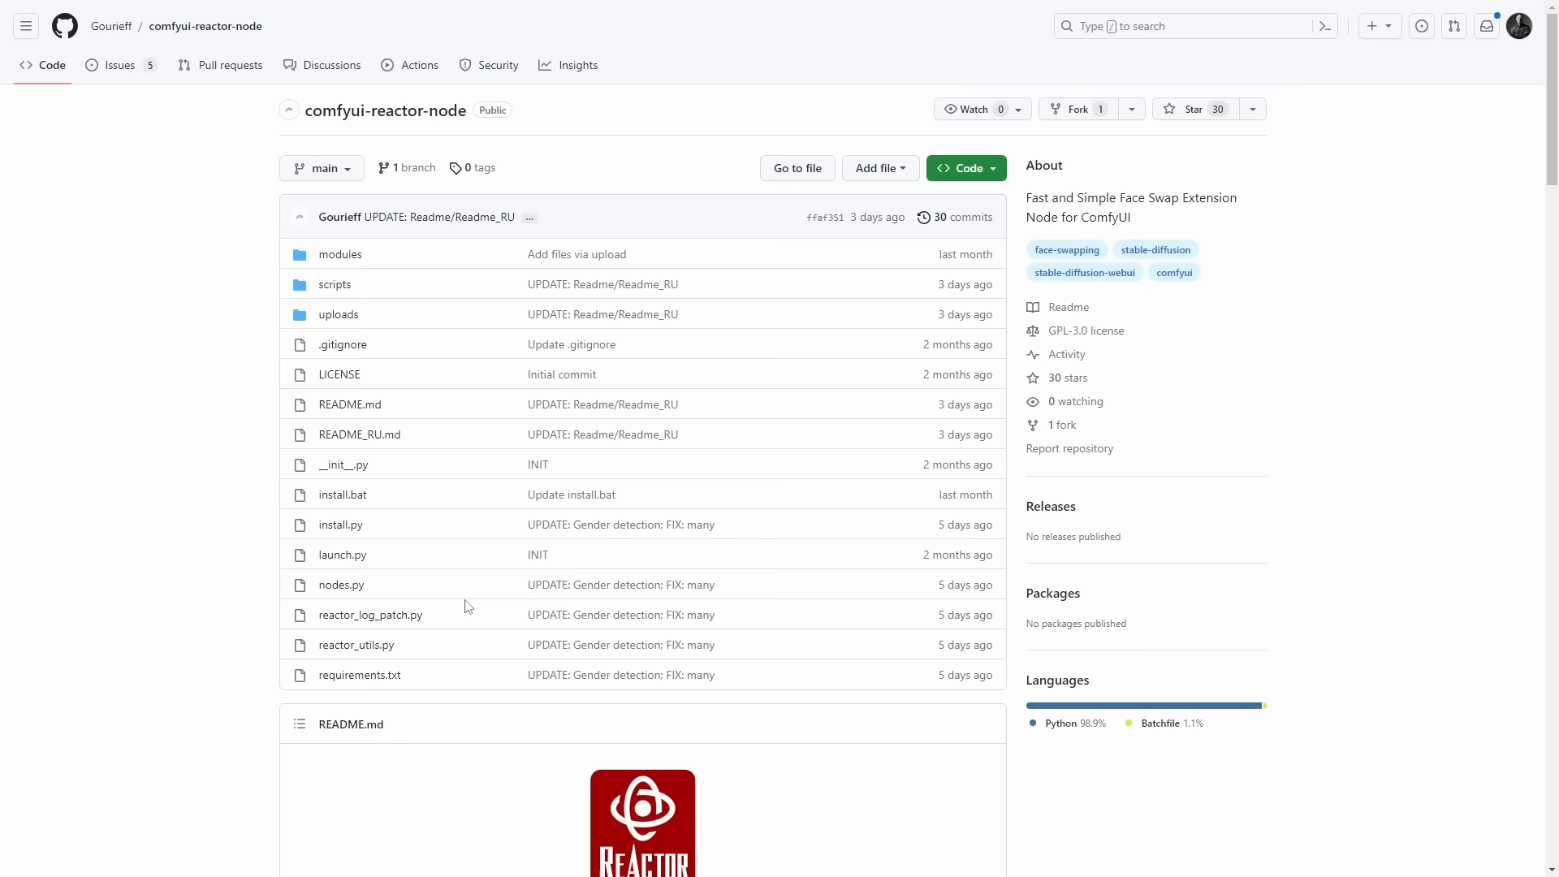
# Scroll the ReActor README down to its Installation and Usage sections.
pyautogui.scroll(-3)
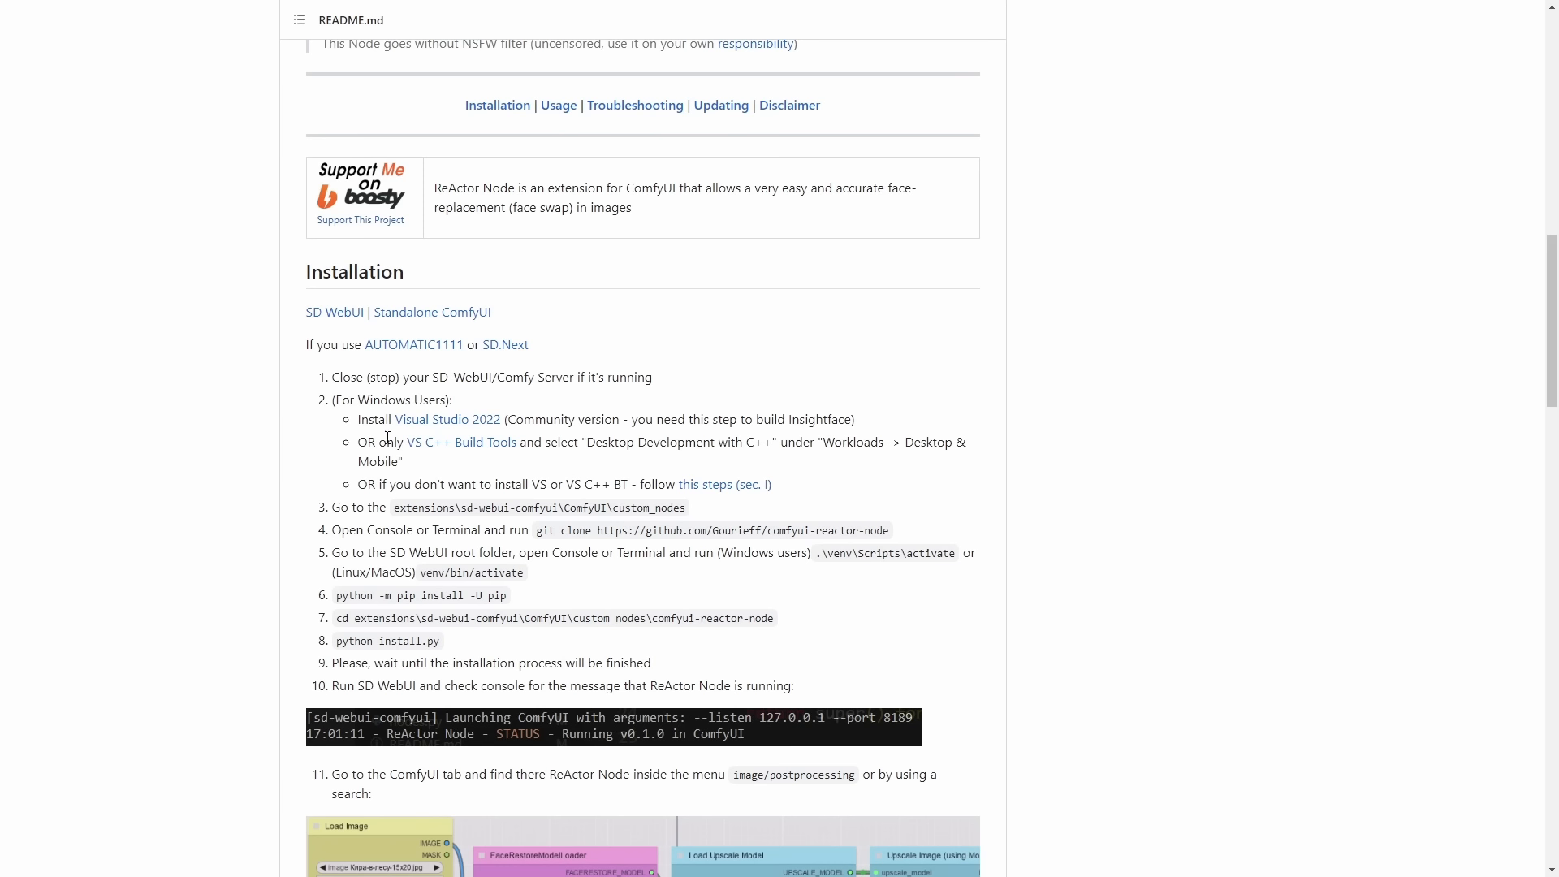
pyautogui.scroll(-3)
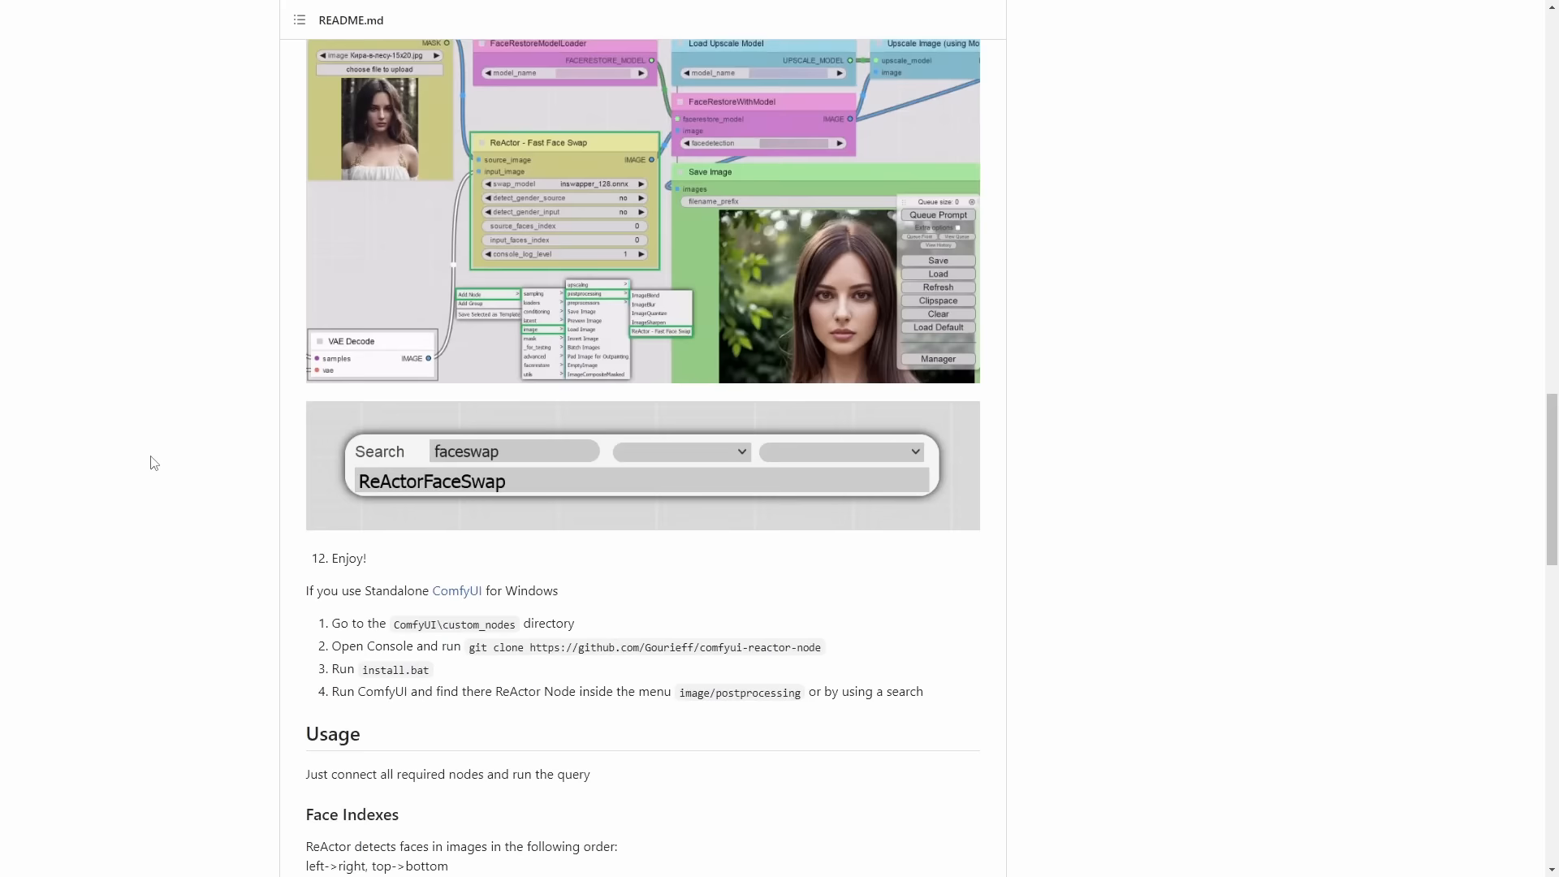
pyautogui.scroll(-3)
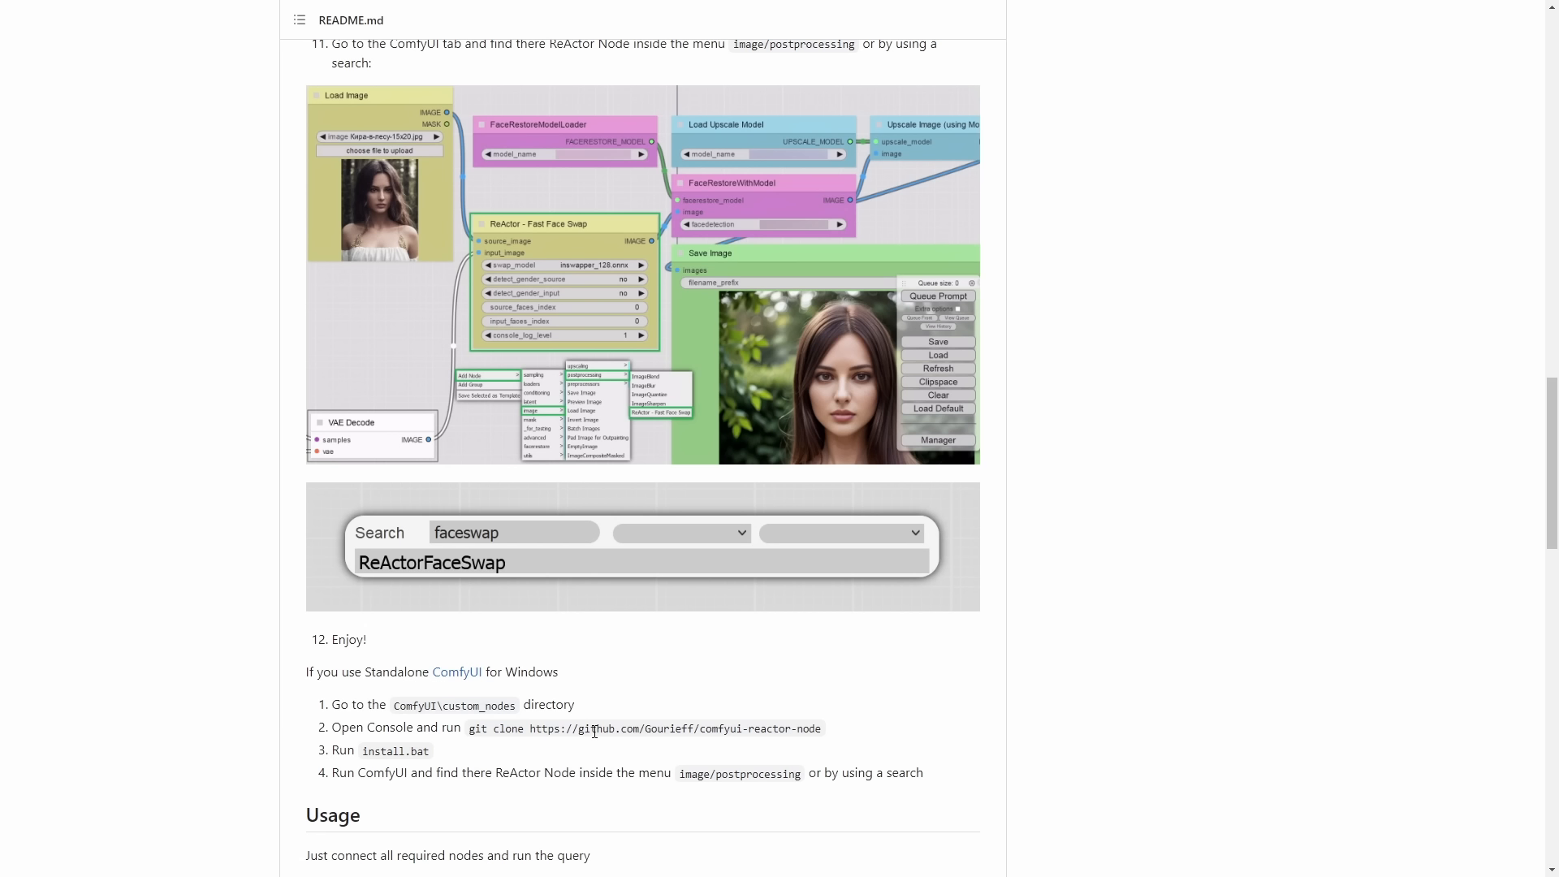
pyautogui.moveTo(1026, 525)
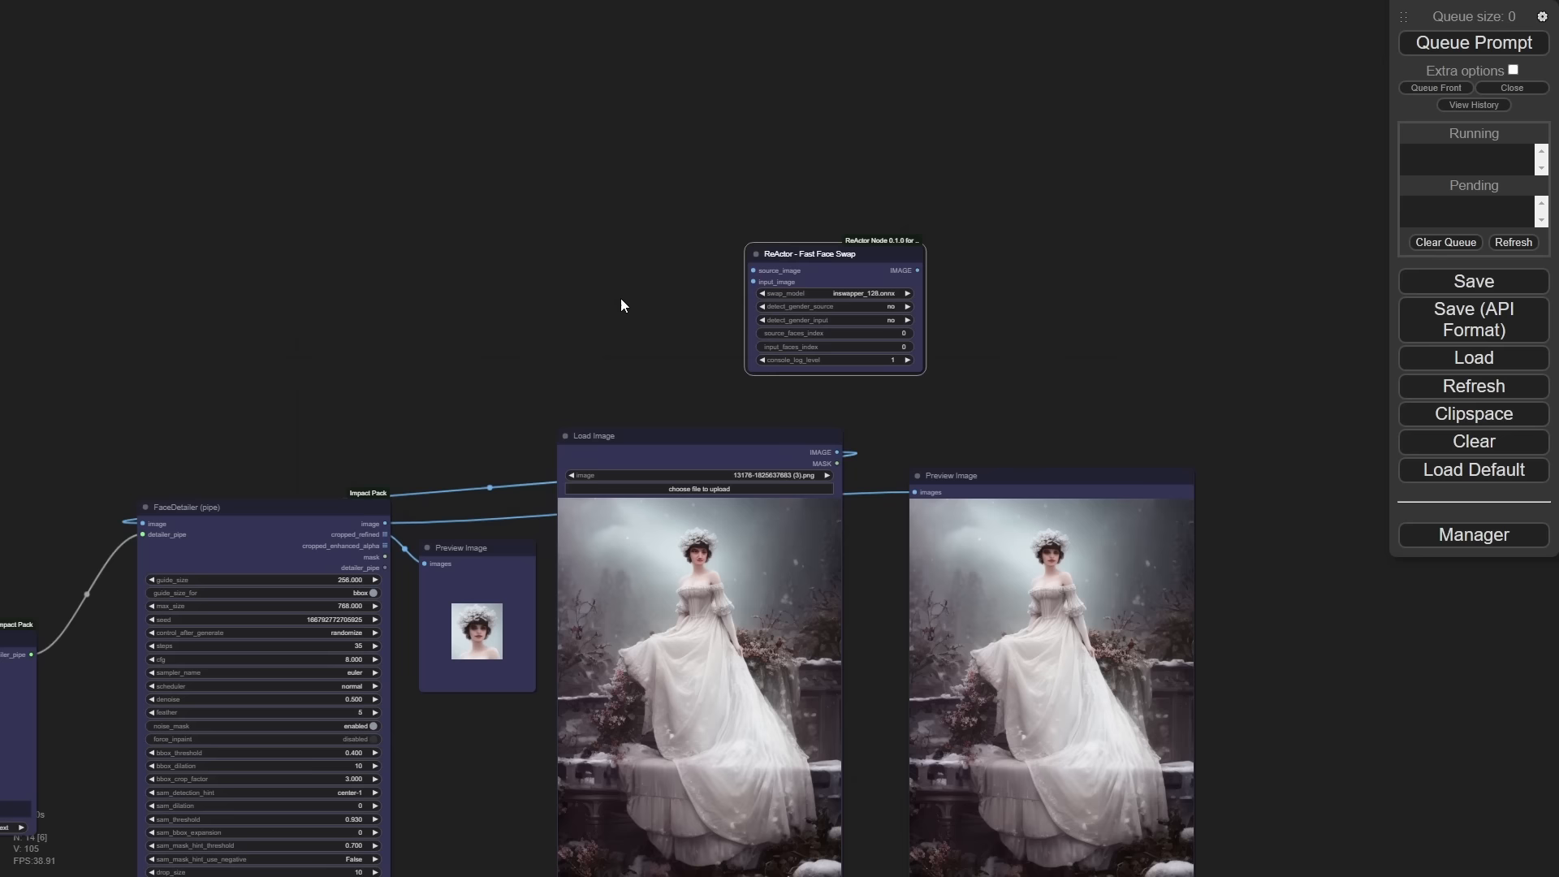
# Wire a Load Image source photo and the FaceDetailer image into the ReActor Fast Face Swap node.
pyautogui.moveTo(622, 304); pyautogui.dragTo(802, 365)
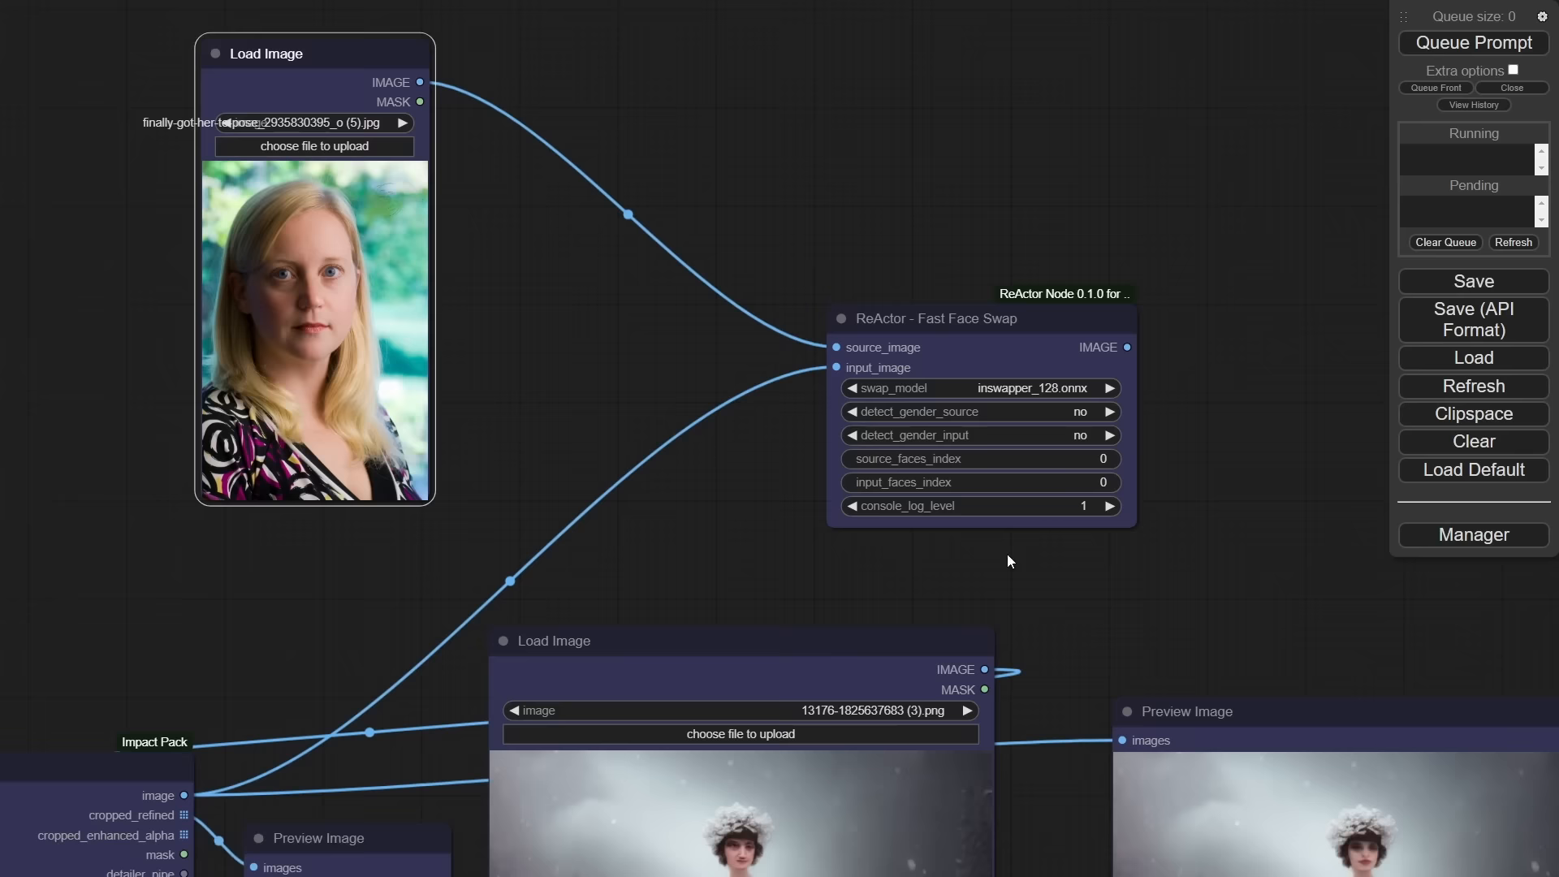
pyautogui.scroll(-3)
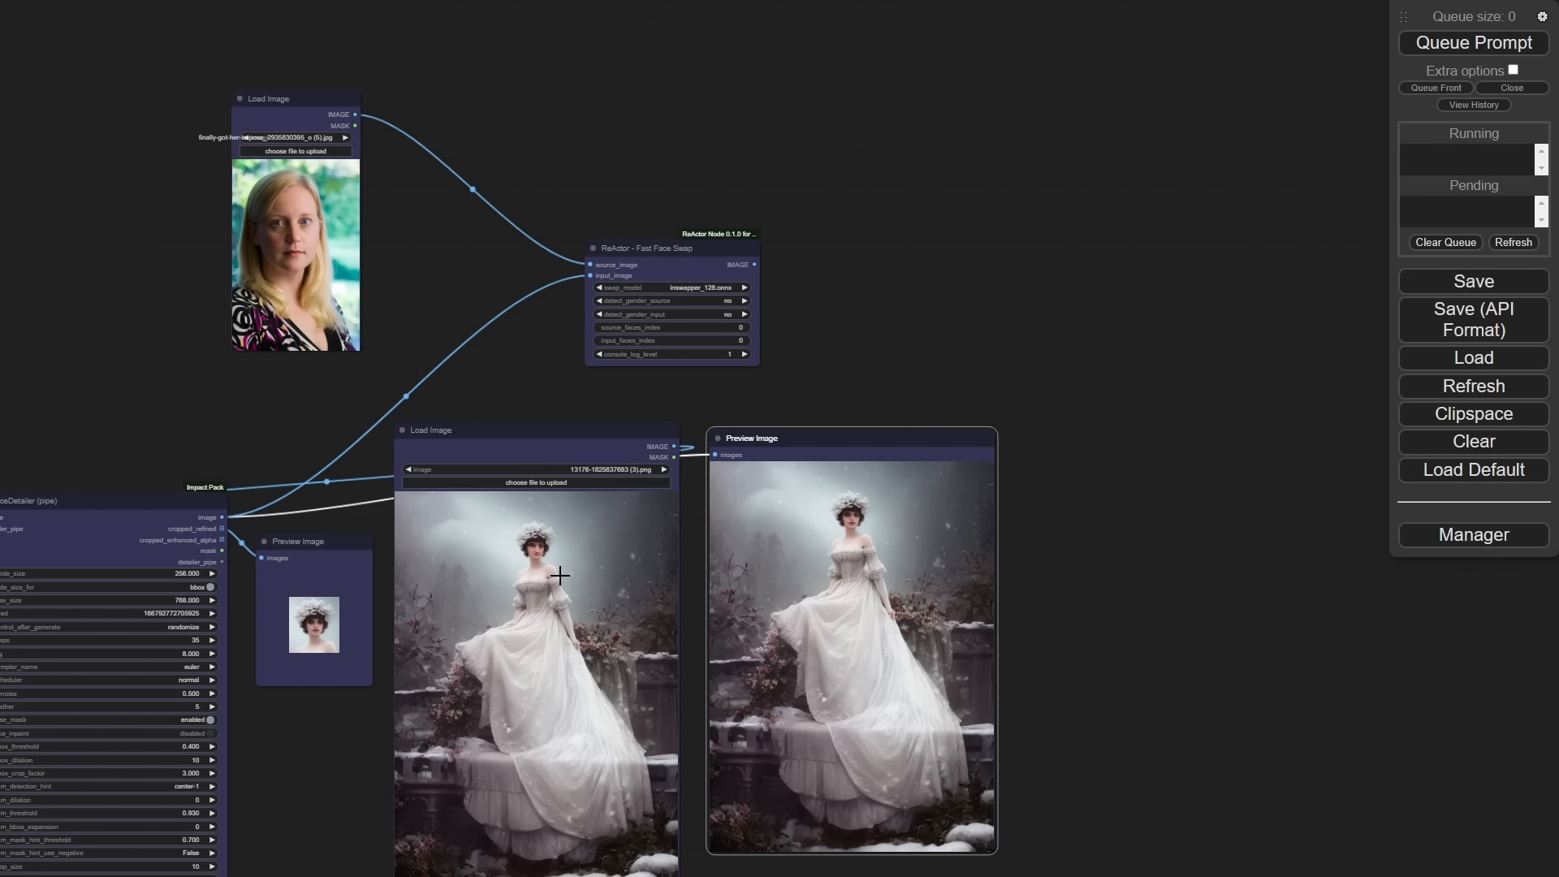
pyautogui.moveTo(737, 598)
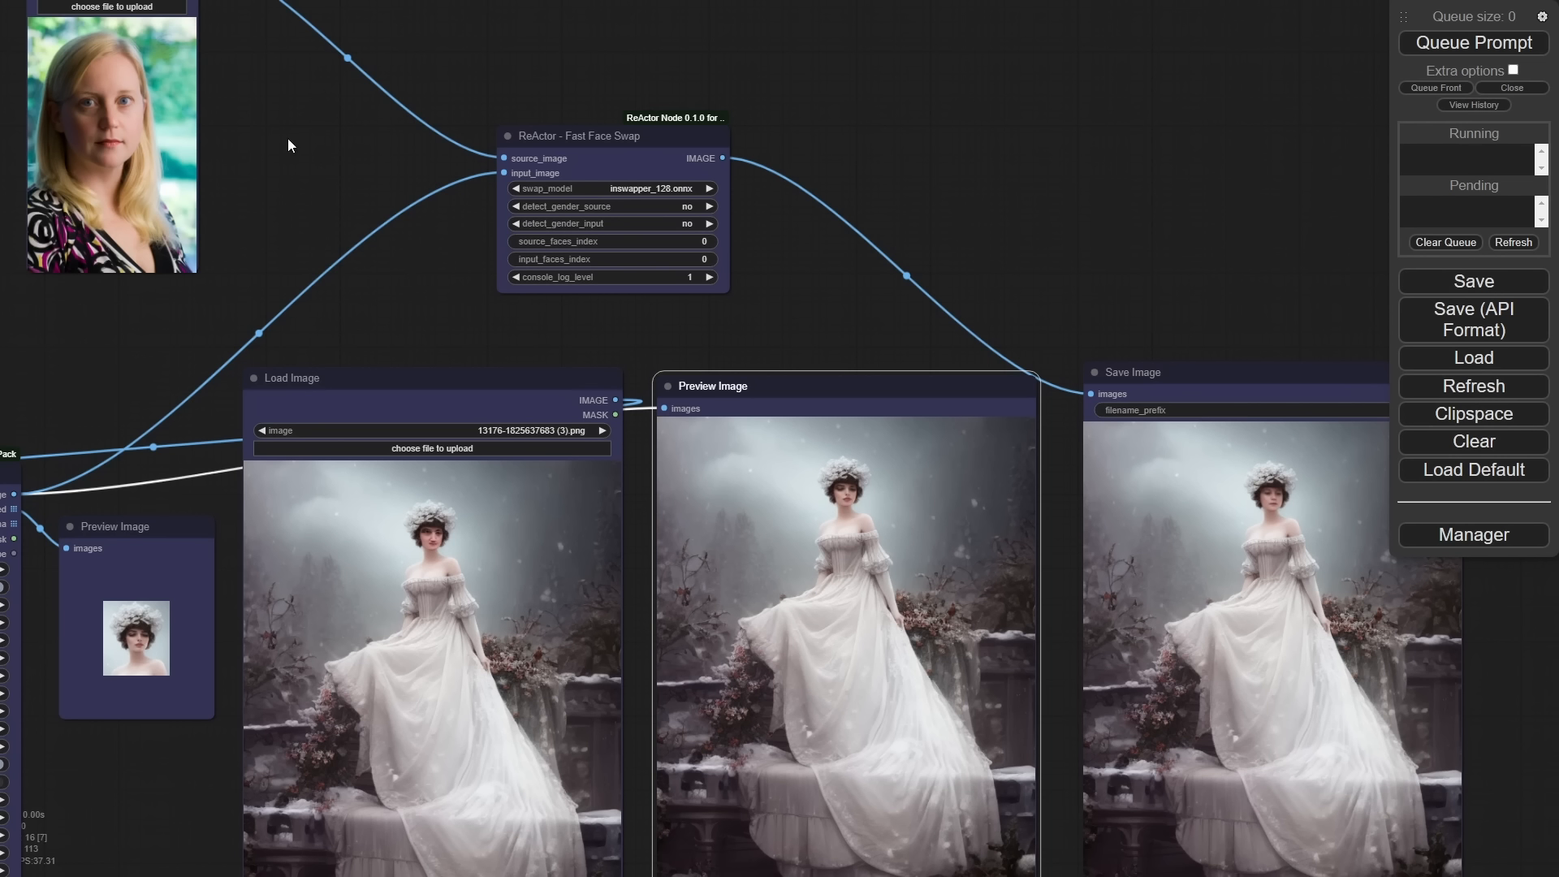
pyautogui.moveTo(1481, 55)
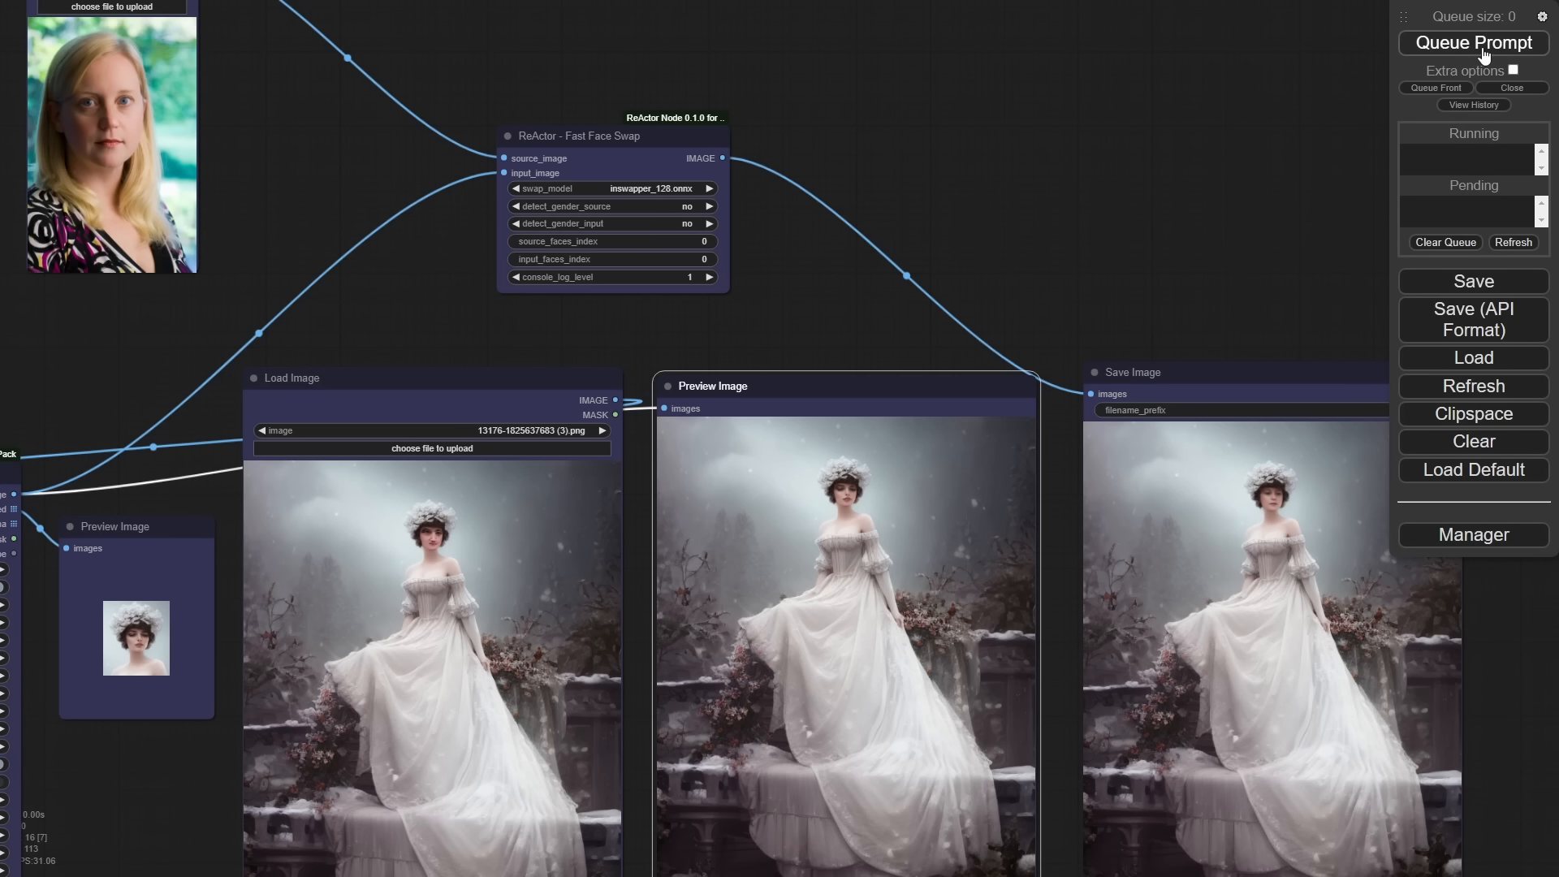
# Route ReActor's IMAGE output to a Save Image node and queue the prompt.
pyautogui.click(1472, 42)
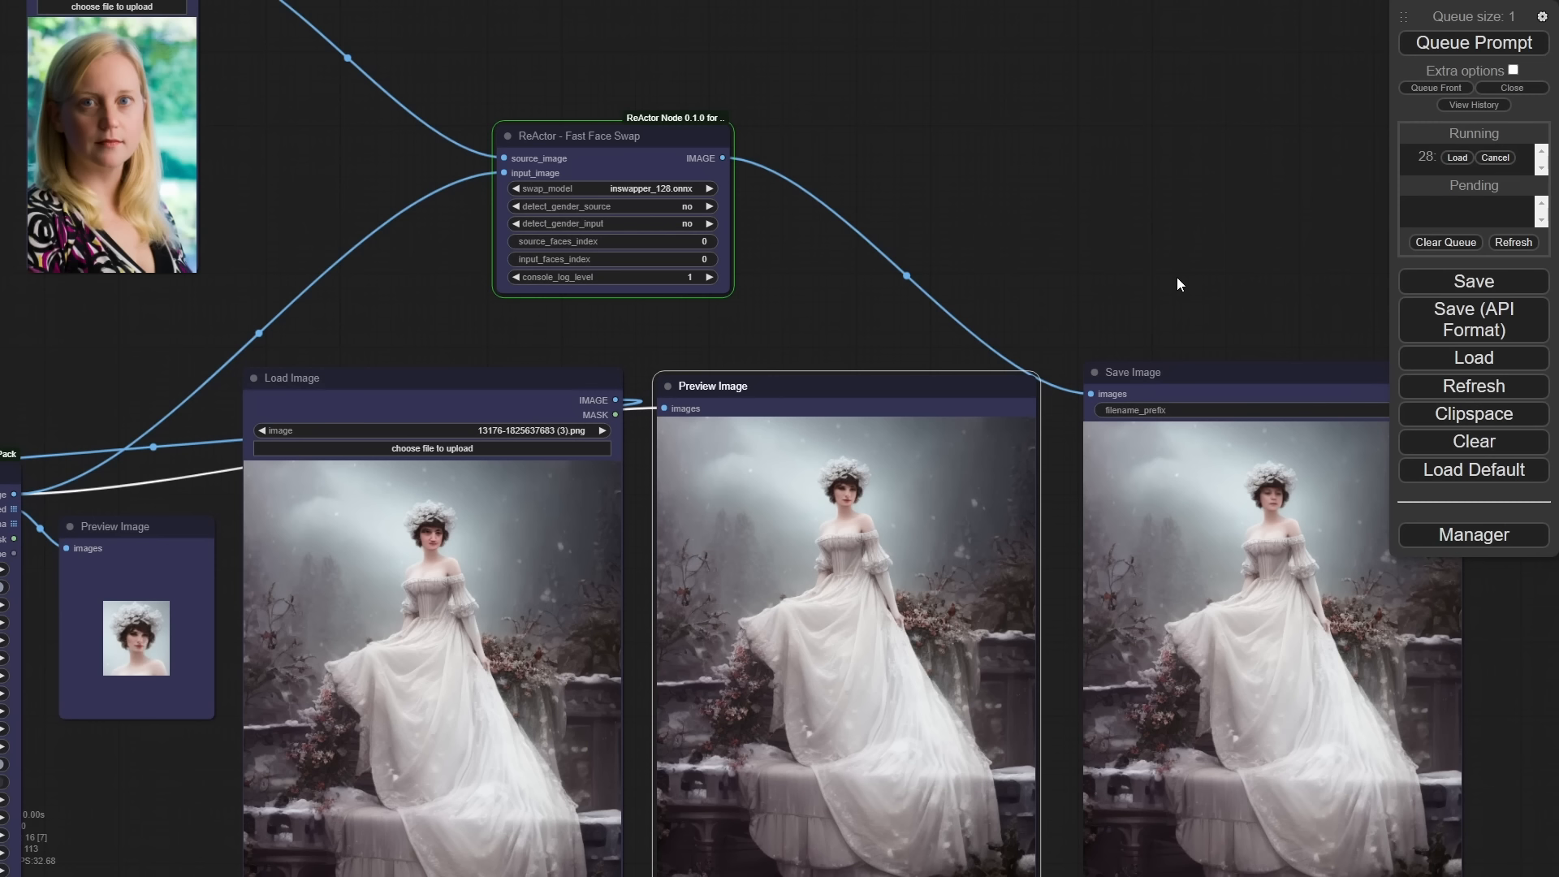